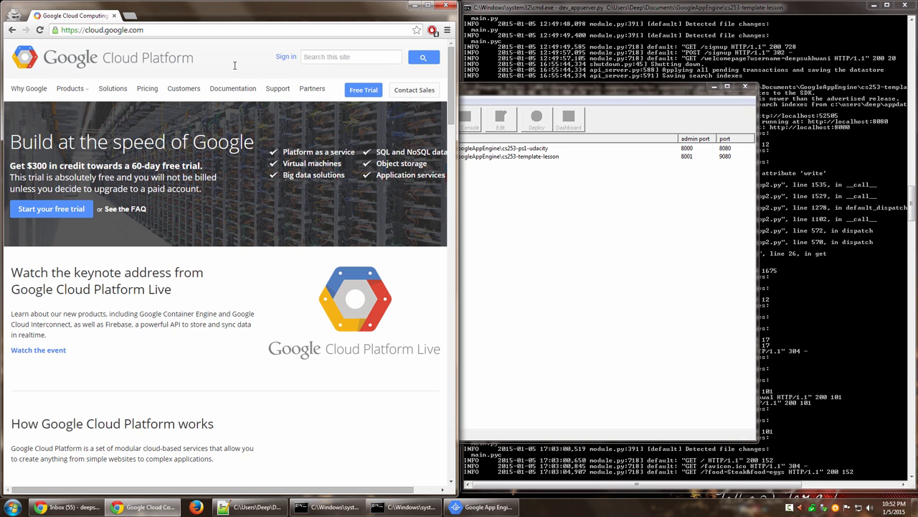
pyautogui.moveTo(286, 56)
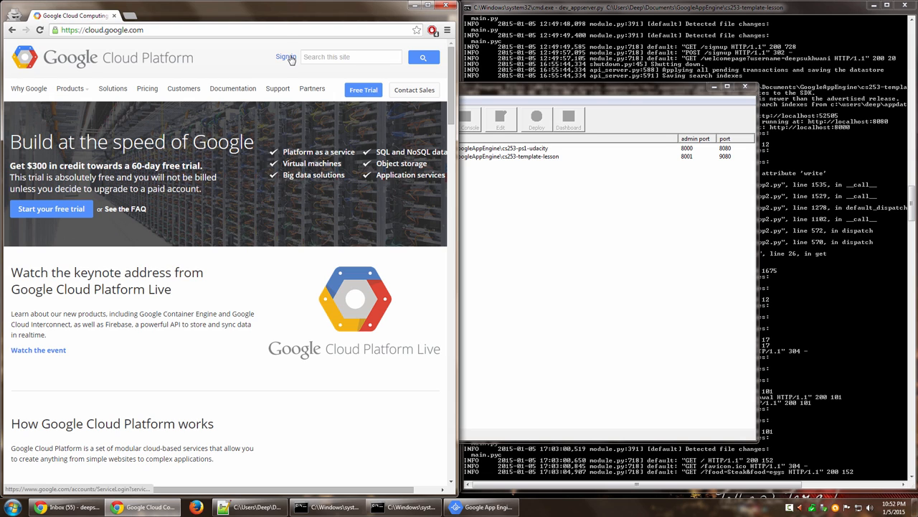
# Sign in to cloud.google.com with the saved Google account and password, re-entering it when prompted
pyautogui.click(285, 57)
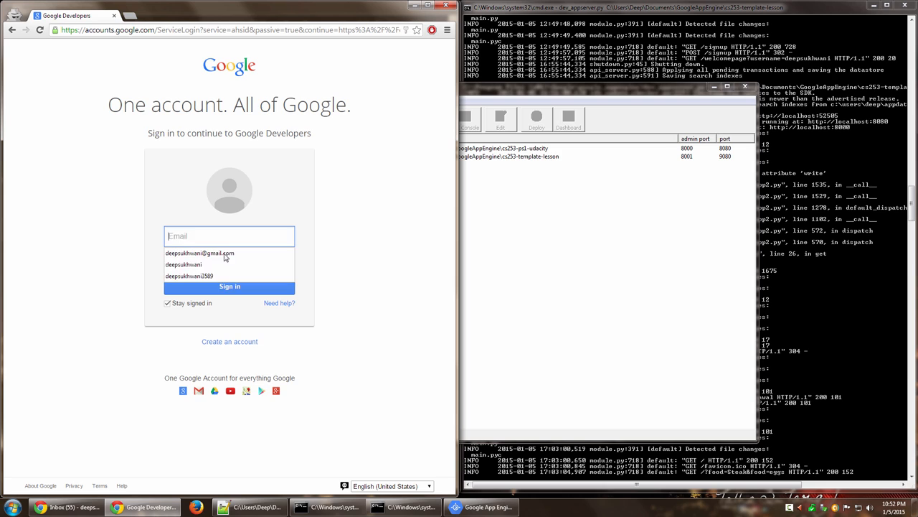
pyautogui.click(189, 276)
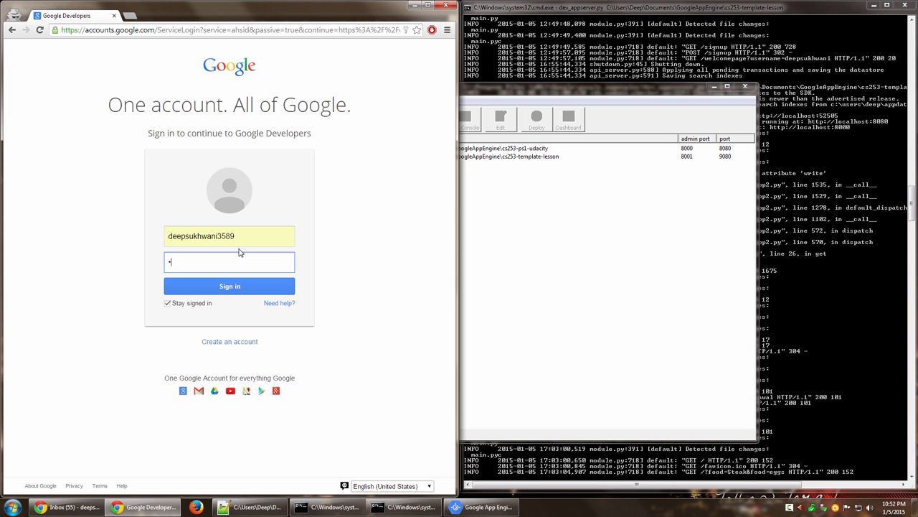
pyautogui.write('password')
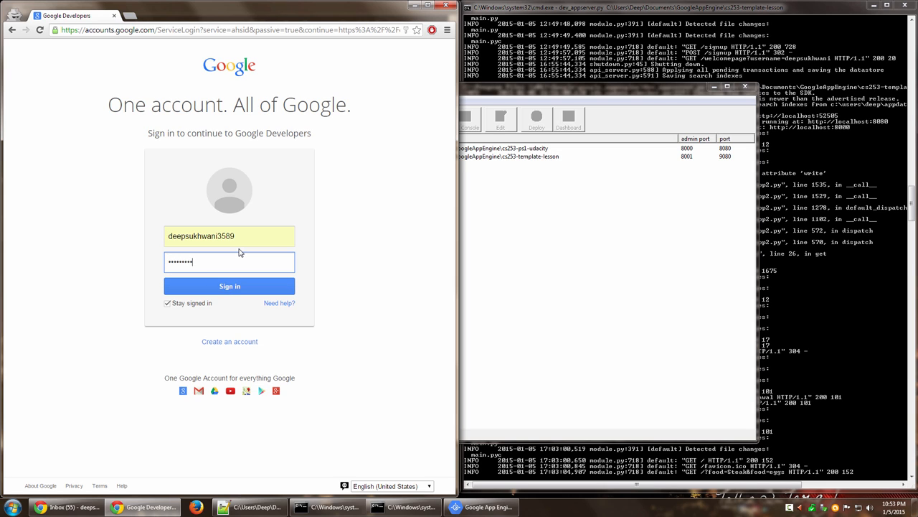
pyautogui.click(230, 285)
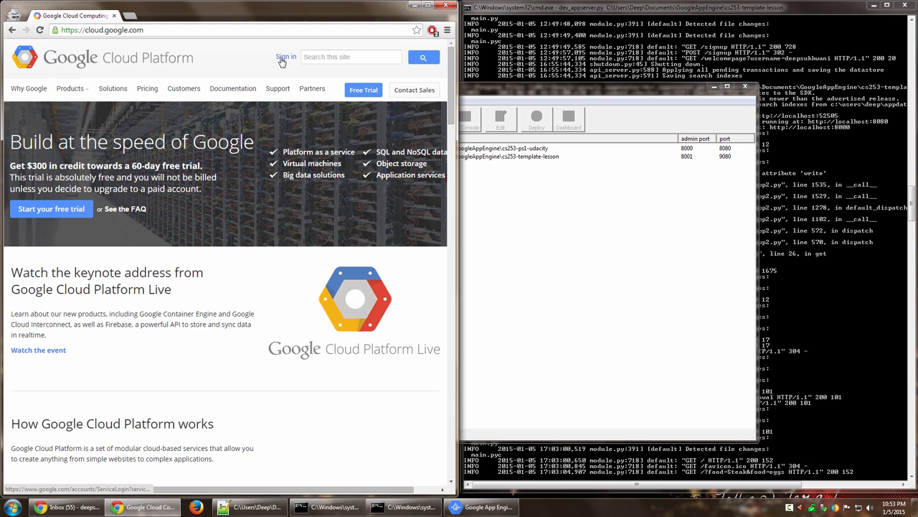
pyautogui.moveTo(285, 56)
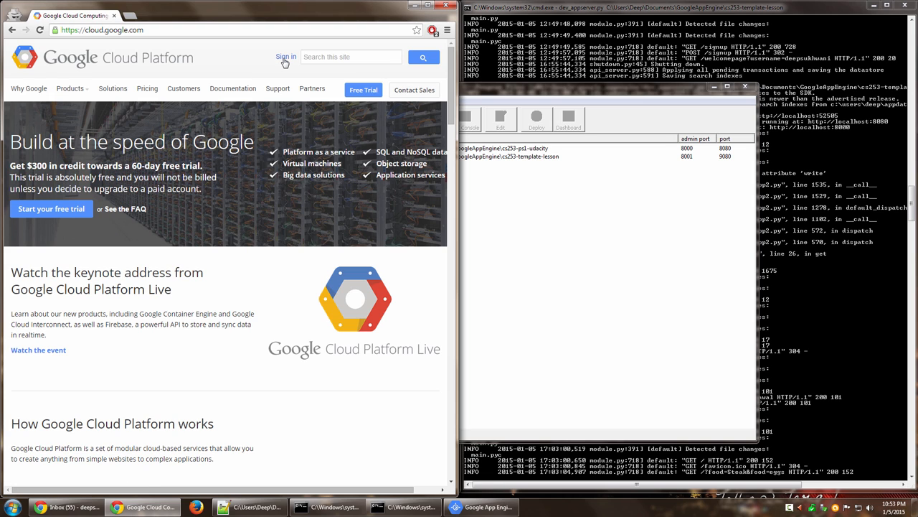
pyautogui.click(285, 56)
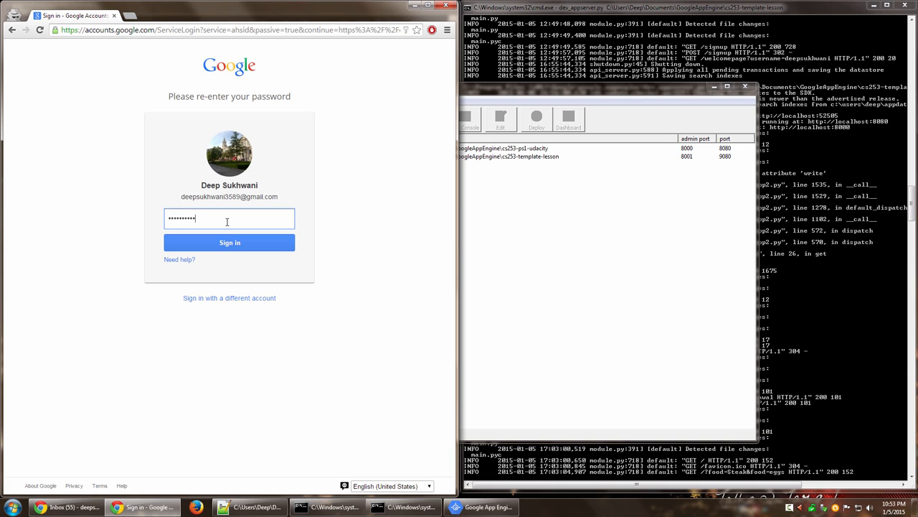
pyautogui.click(229, 242)
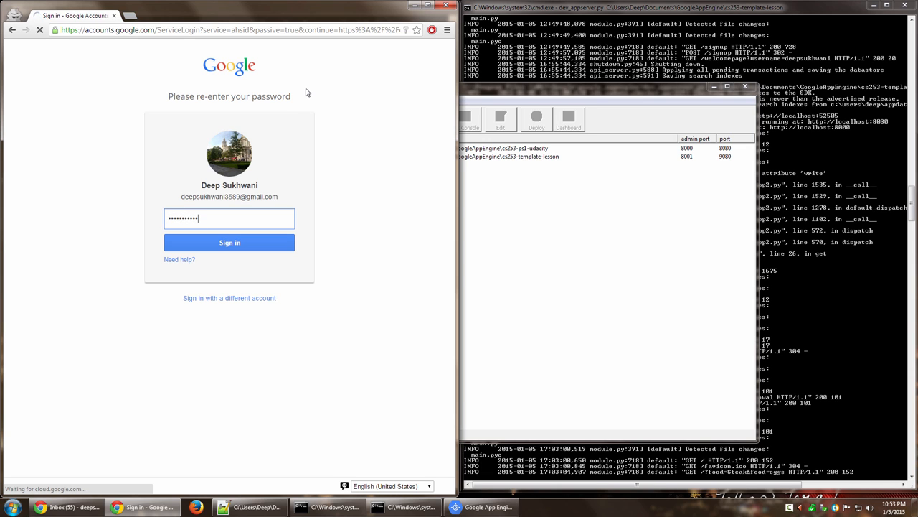
pyautogui.click(229, 242)
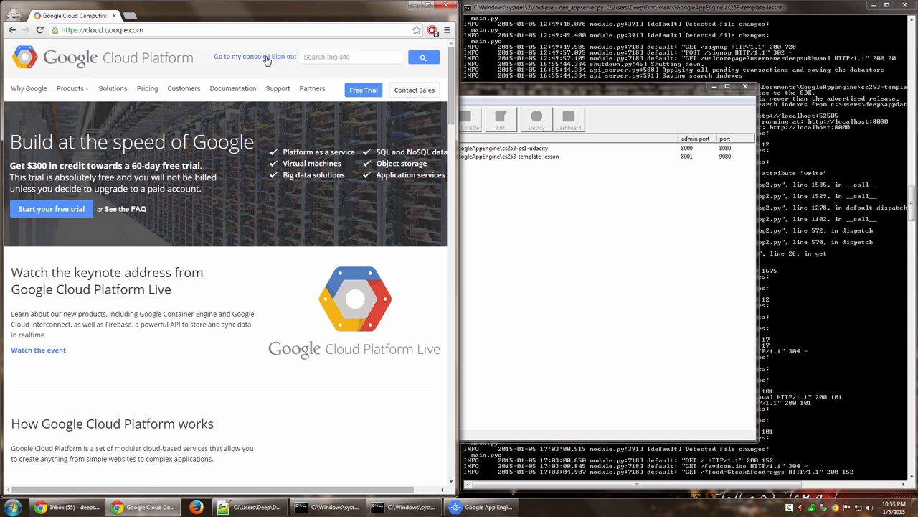
pyautogui.moveTo(284, 61)
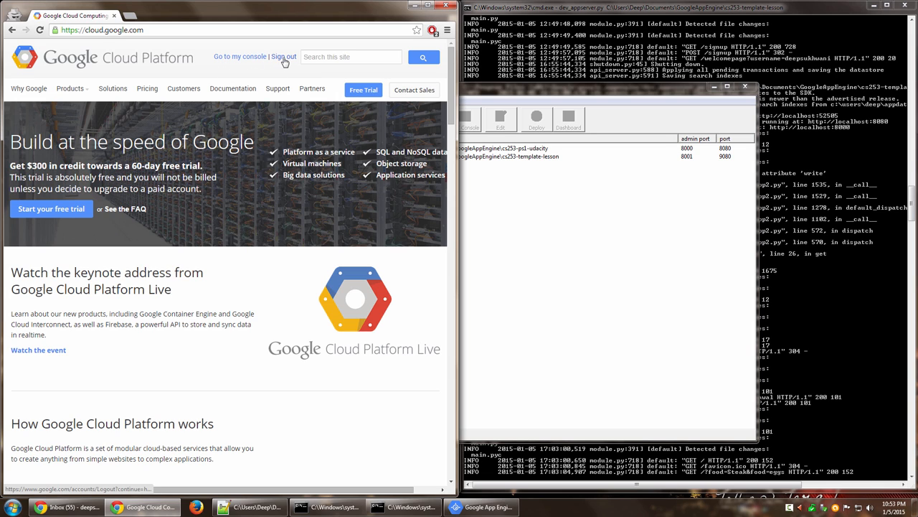
pyautogui.moveTo(240, 56)
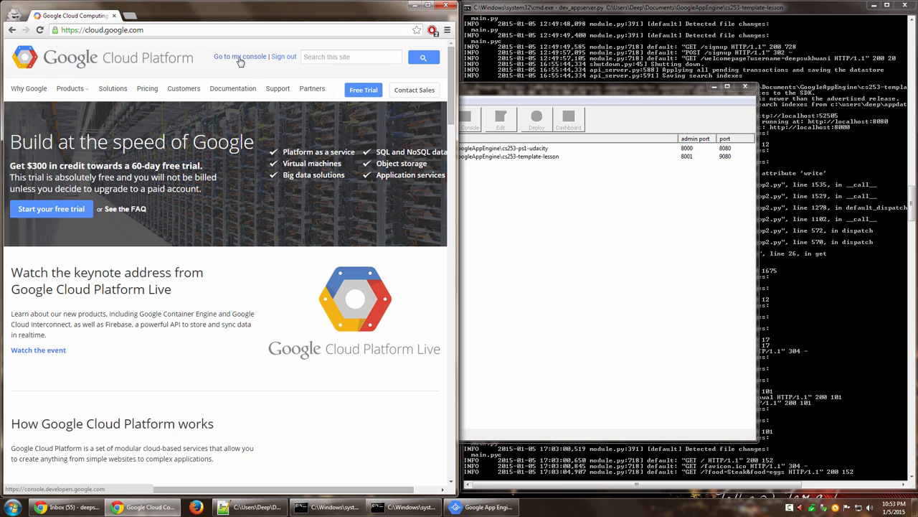
# From the developer console, create project first-infinity-816 after accepting the terms of service
pyautogui.click(240, 57)
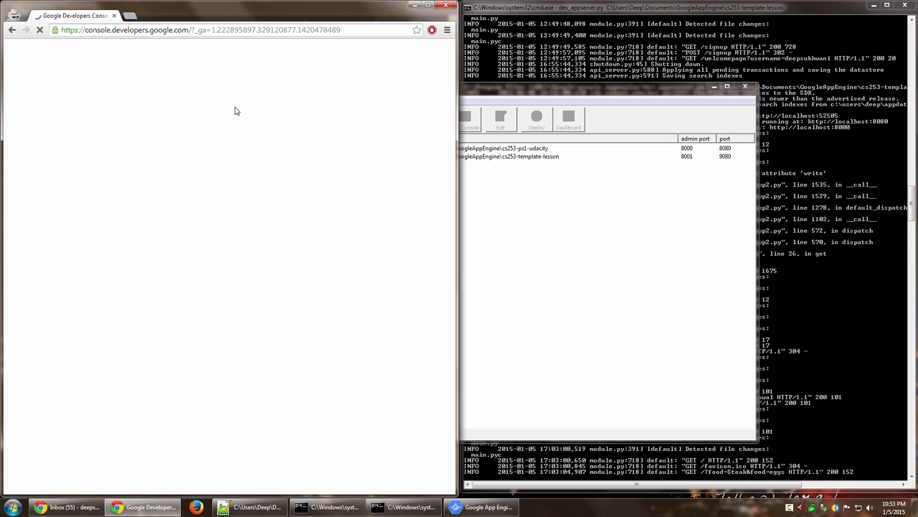
pyautogui.moveTo(232, 120)
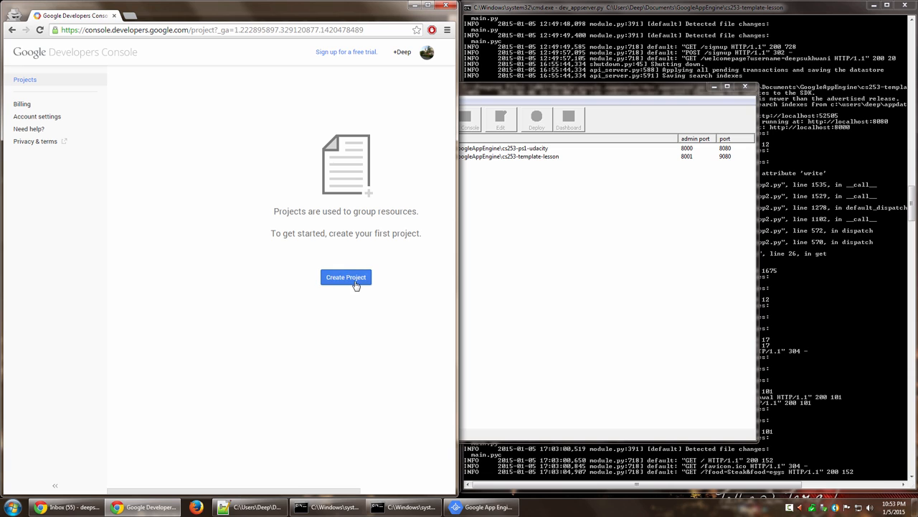
pyautogui.click(345, 277)
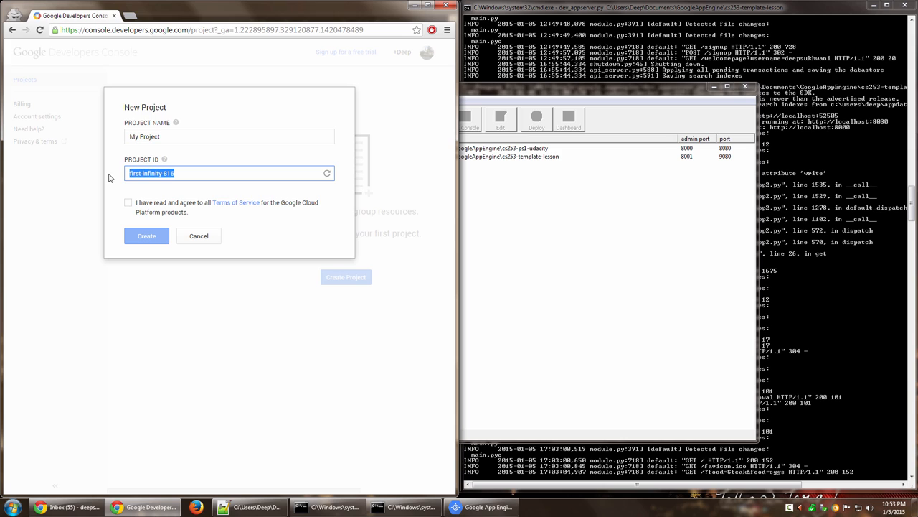
pyautogui.moveTo(253, 187)
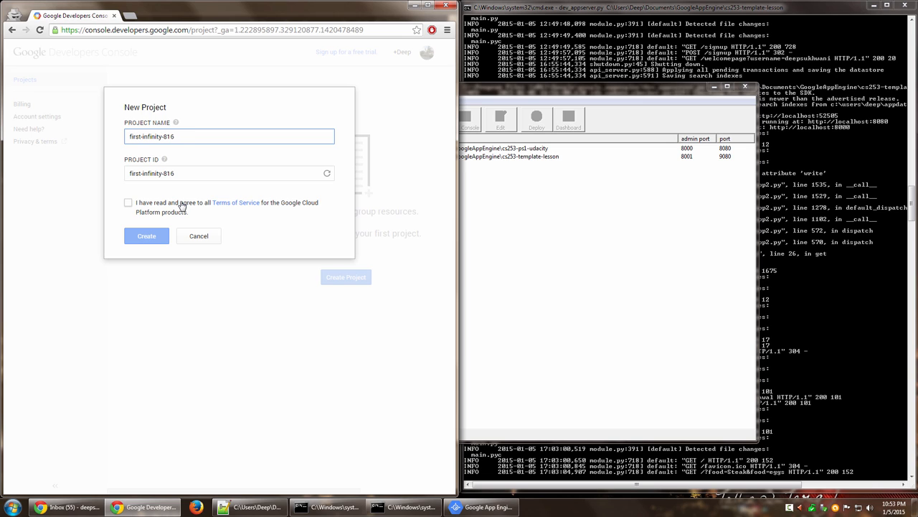
pyautogui.moveTo(133, 212)
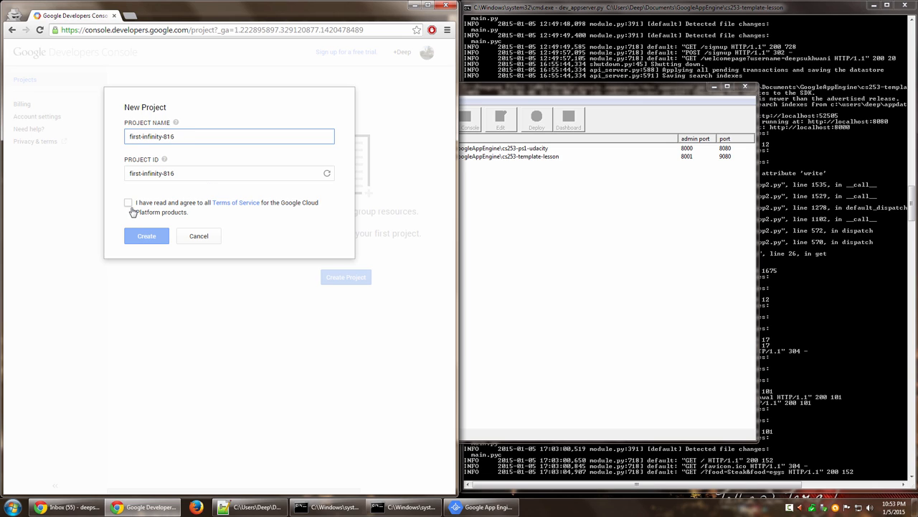
pyautogui.click(128, 202)
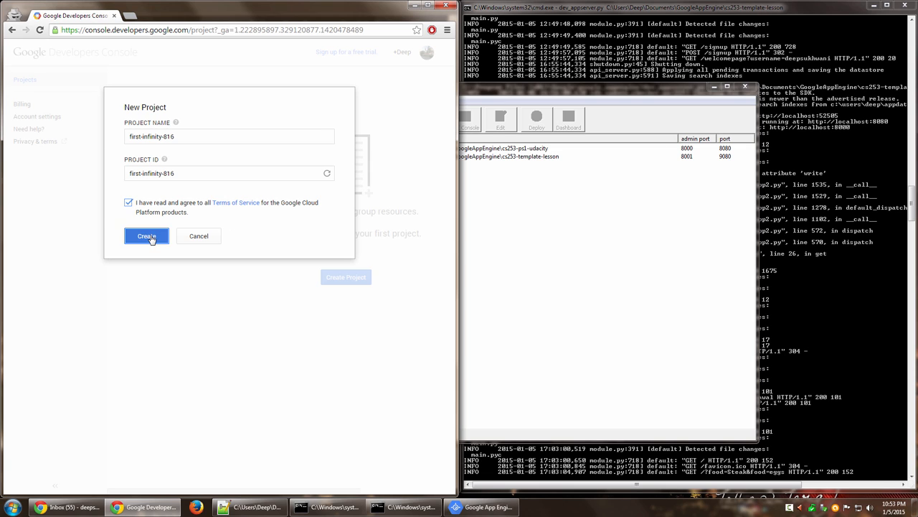
pyautogui.click(146, 236)
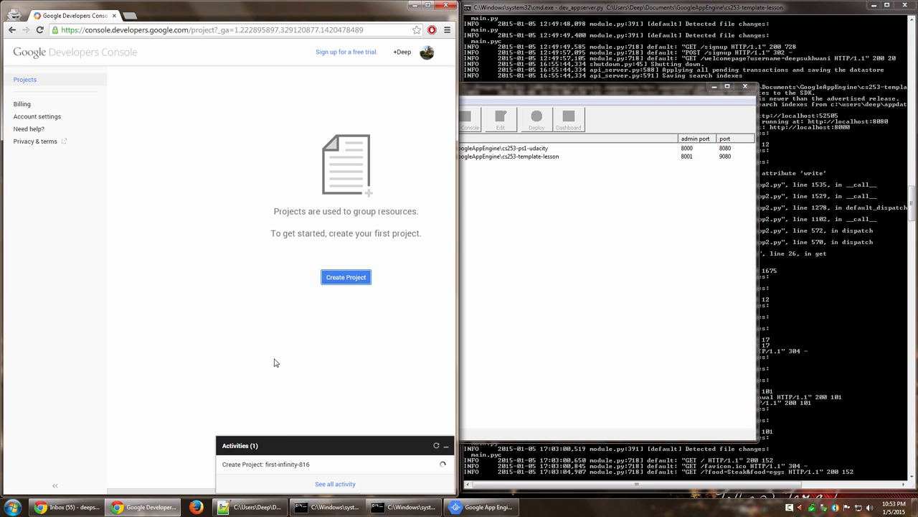
pyautogui.moveTo(418, 463)
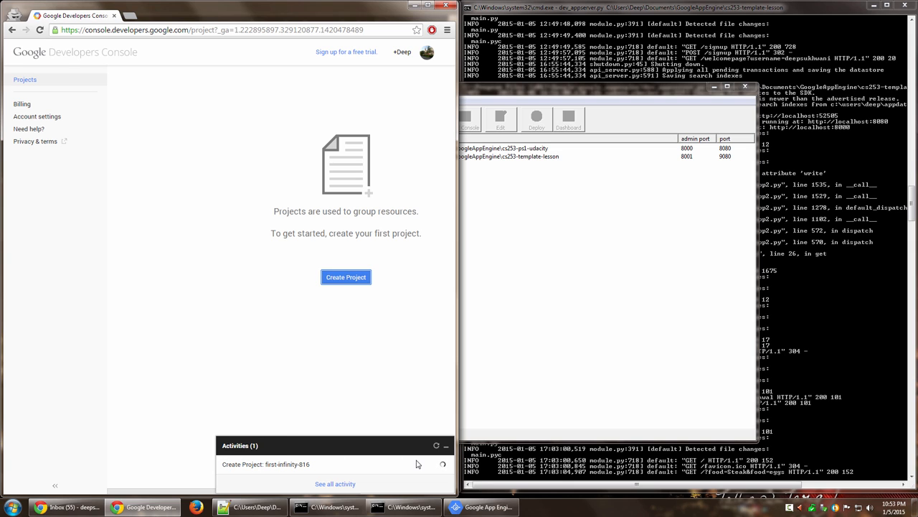
# Watch the Create Project activity finish, then view first-infinity-816 in the projects list
pyautogui.click(335, 484)
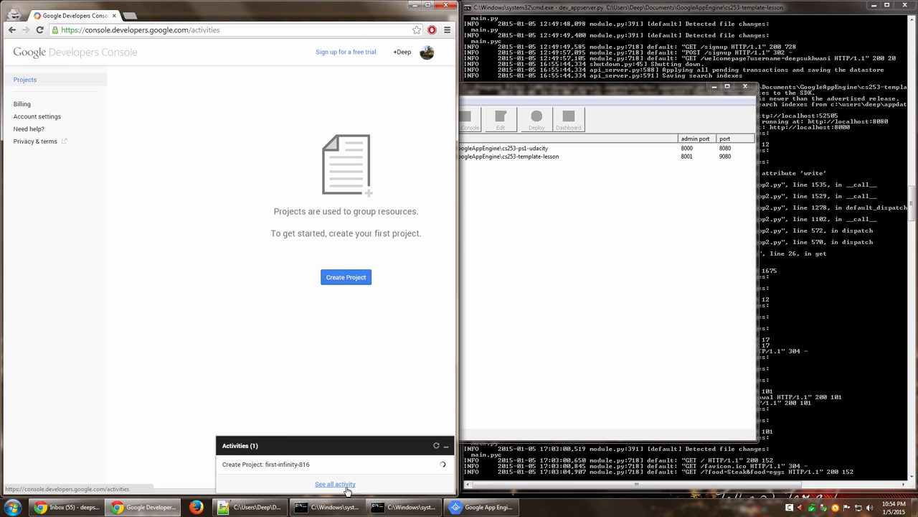
pyautogui.click(335, 483)
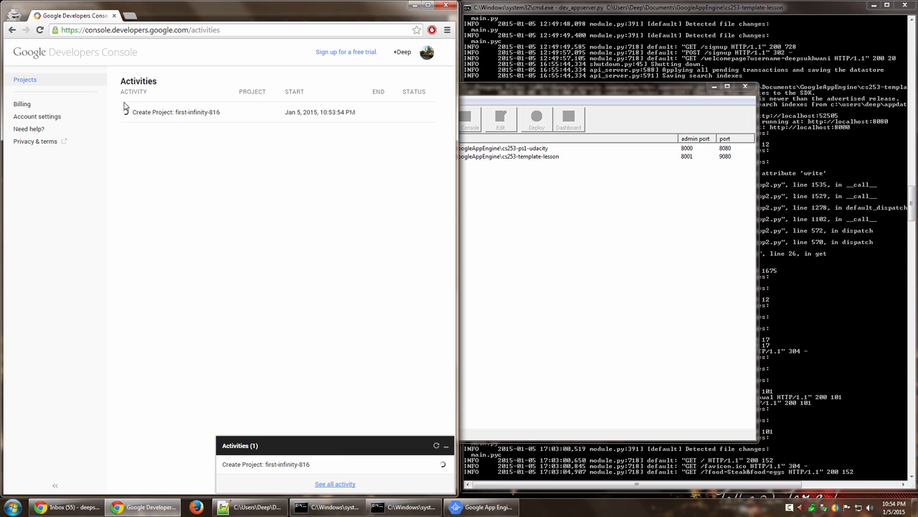
pyautogui.moveTo(253, 115)
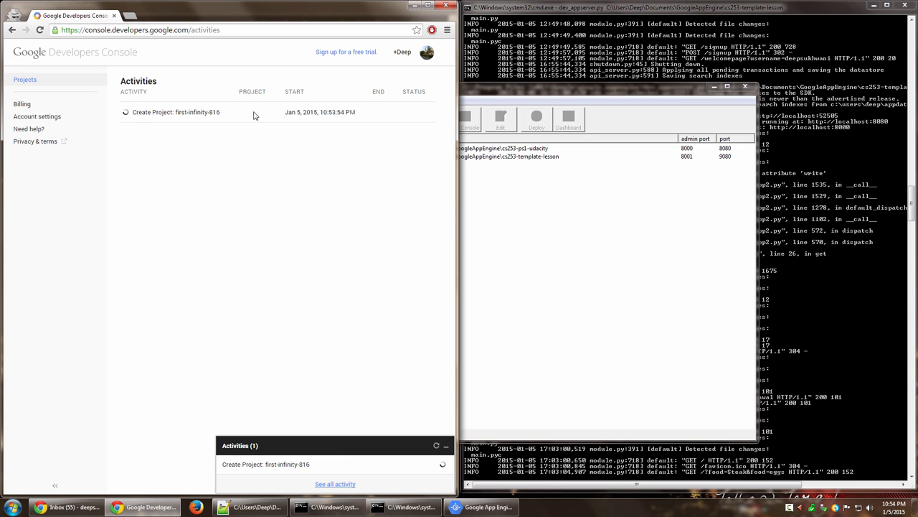
pyautogui.moveTo(320, 112)
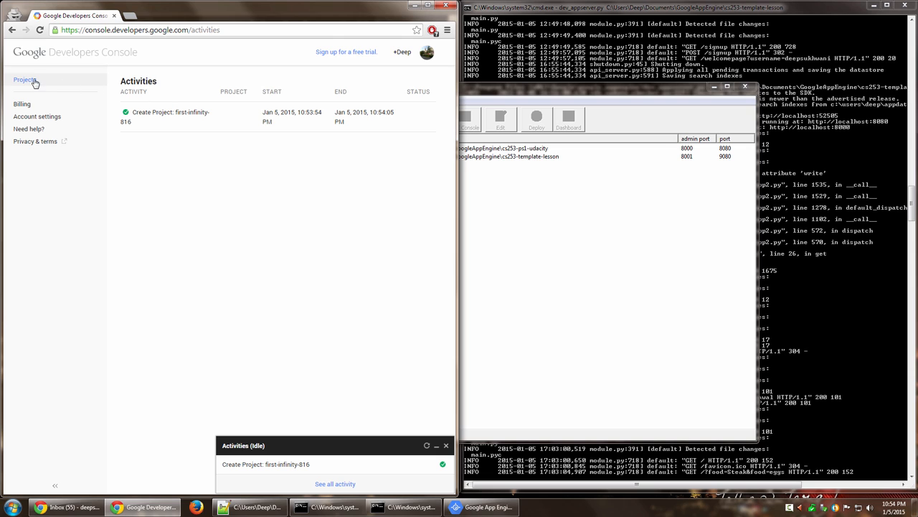
pyautogui.click(25, 79)
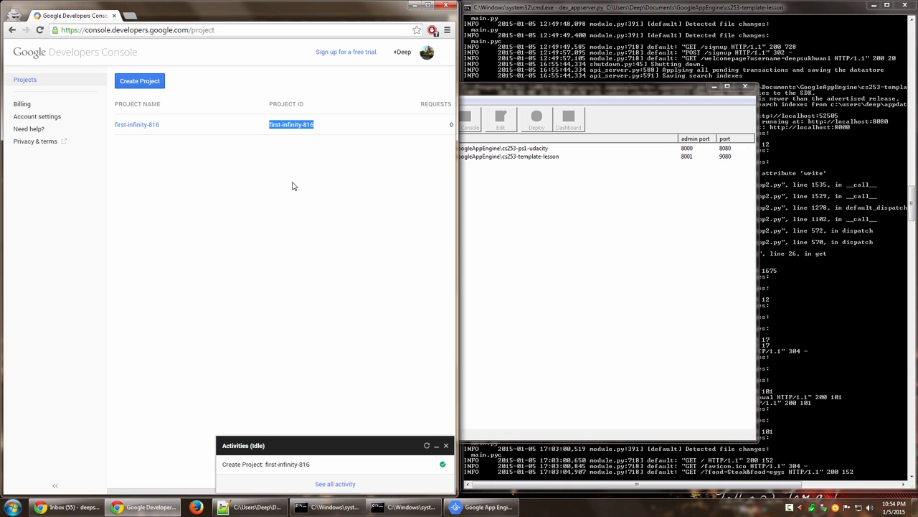
pyautogui.moveTo(472, 227)
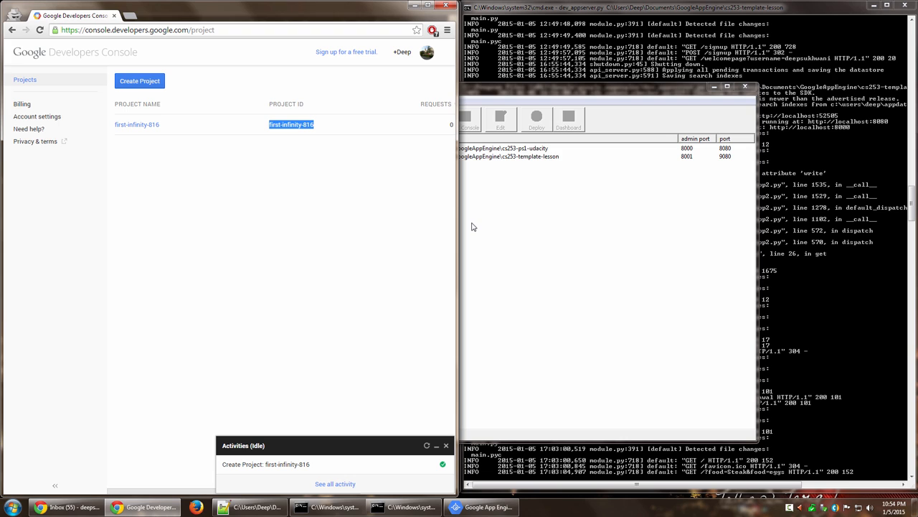
pyautogui.moveTo(518, 243)
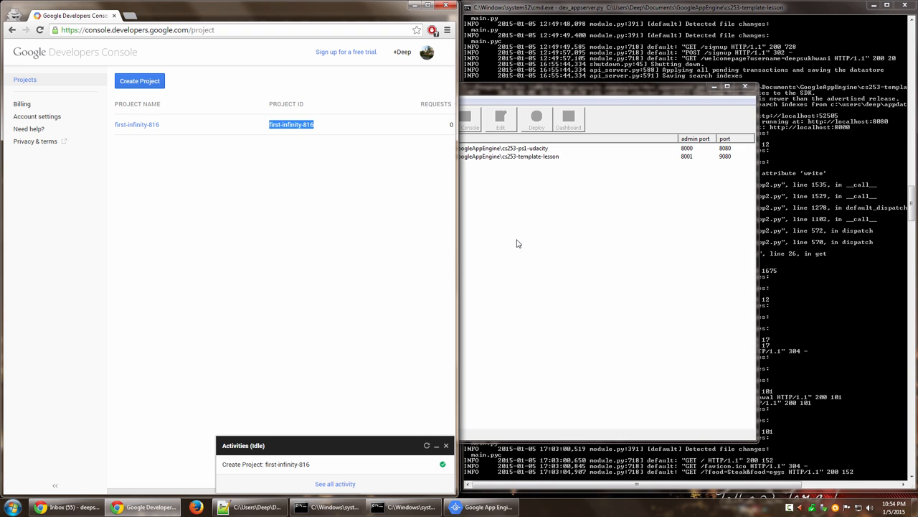
pyautogui.moveTo(499, 214)
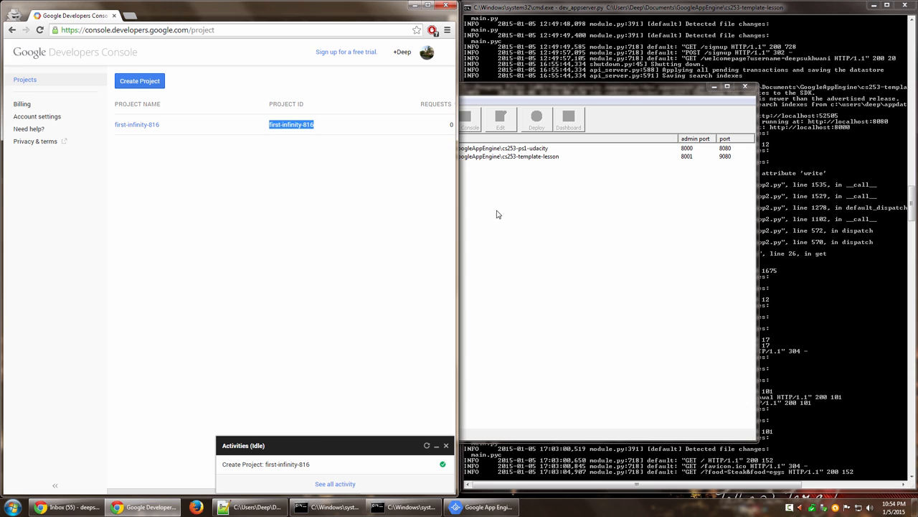
# Add local application first-infinity-816 under the My Documents GoogleAppEngine folder in the Launcher
pyautogui.click(481, 507)
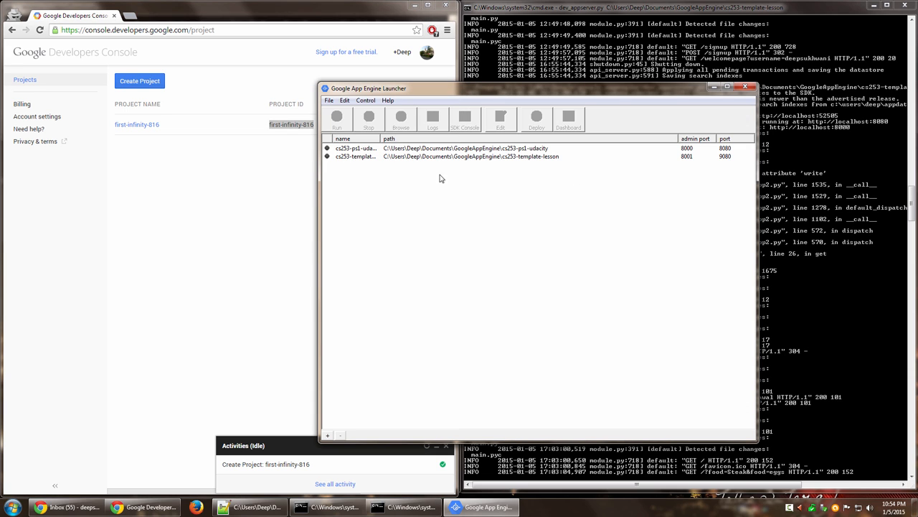
pyautogui.click(329, 100)
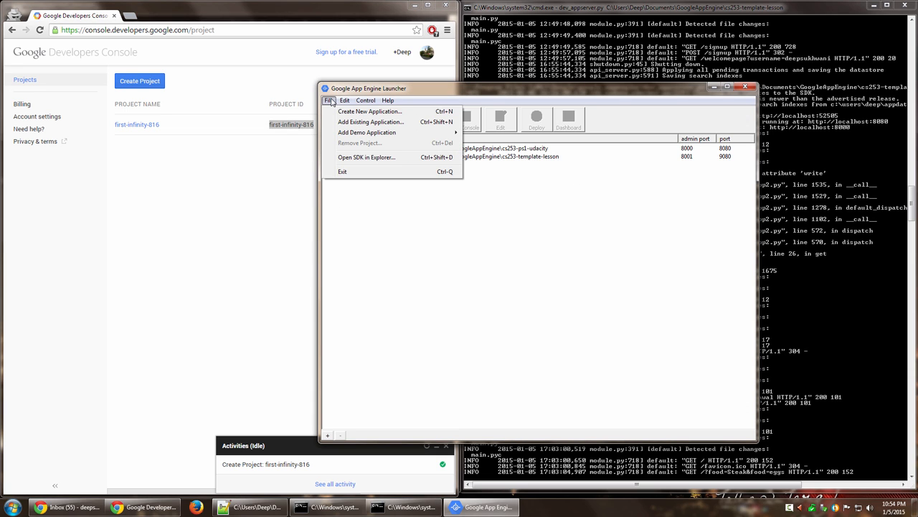
pyautogui.click(370, 111)
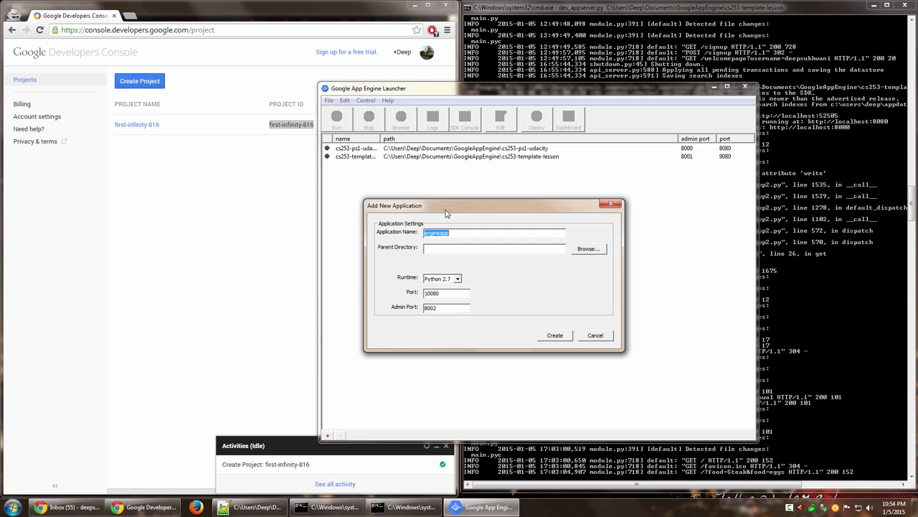
pyautogui.write('first-infinity-816')
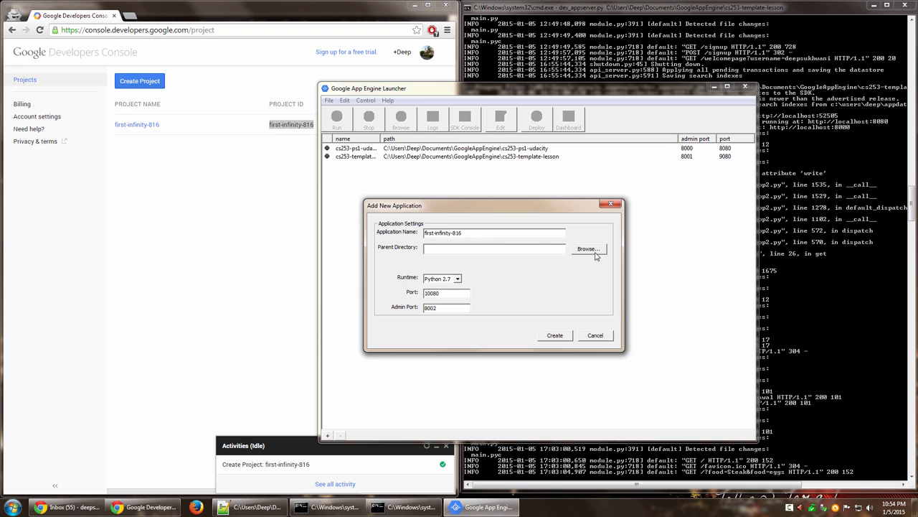
pyautogui.click(588, 248)
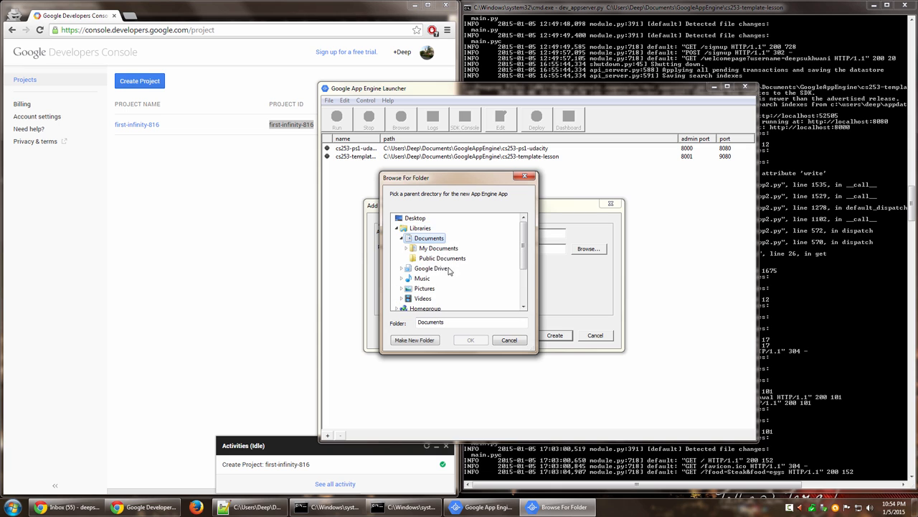
pyautogui.click(438, 248)
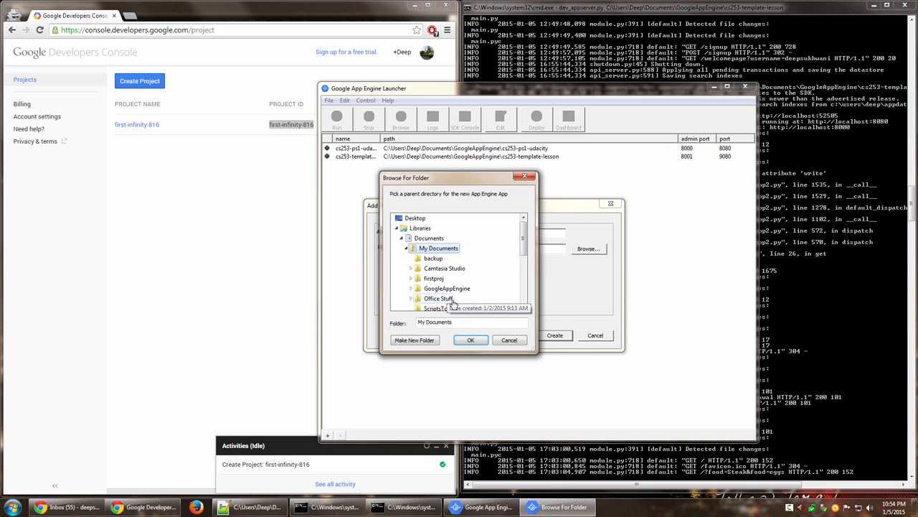
pyautogui.click(470, 340)
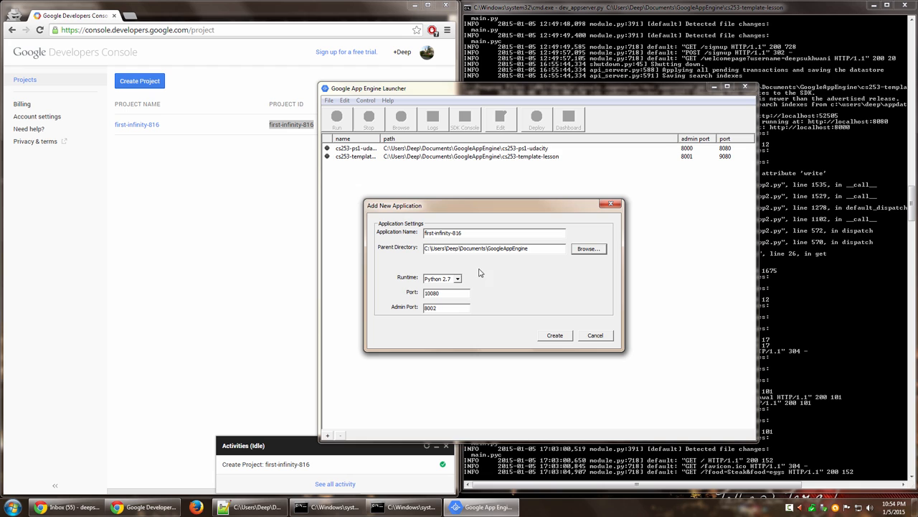
pyautogui.moveTo(467, 287)
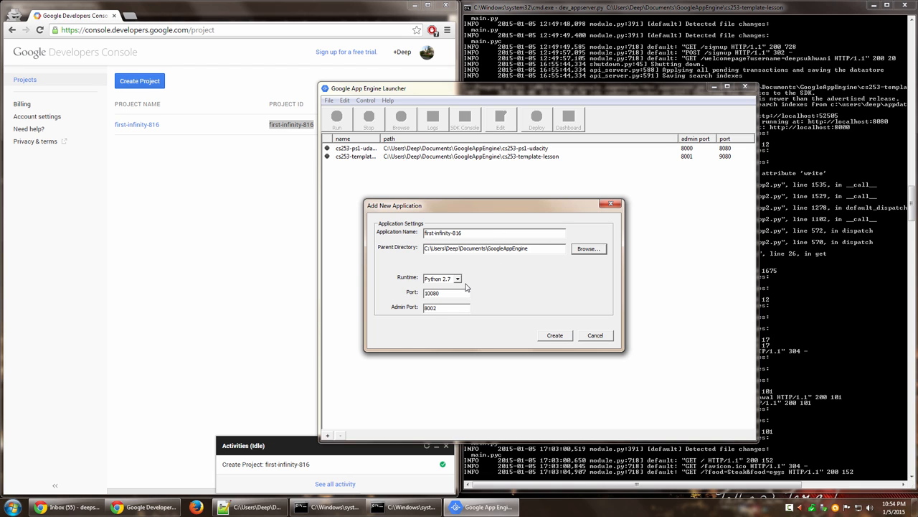
pyautogui.moveTo(533, 246)
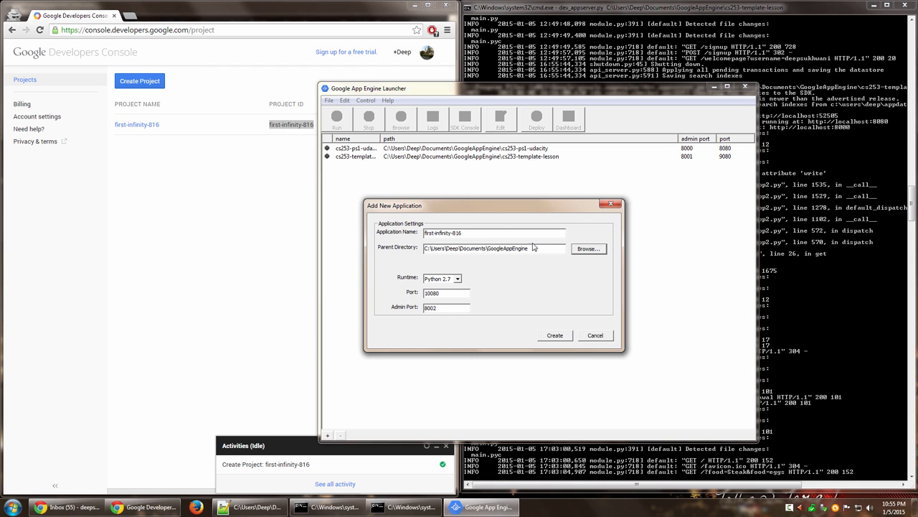
pyautogui.moveTo(539, 261)
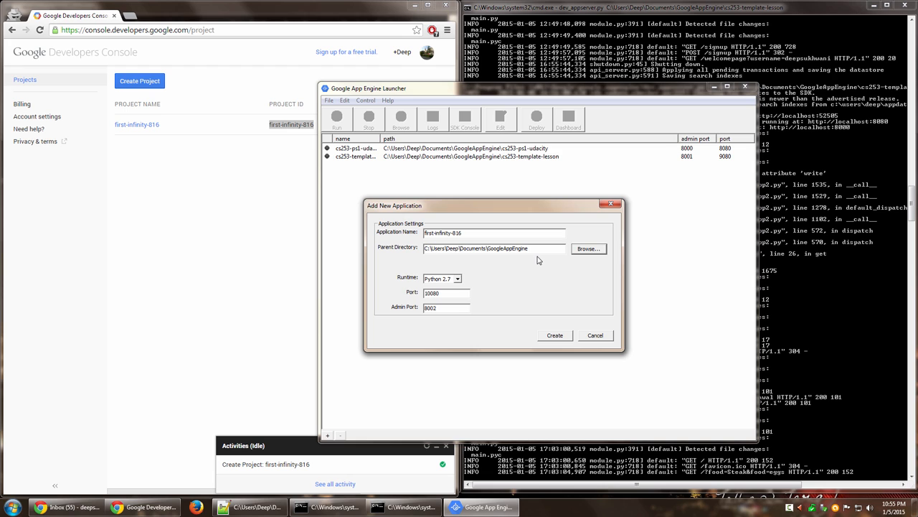
pyautogui.moveTo(292, 84)
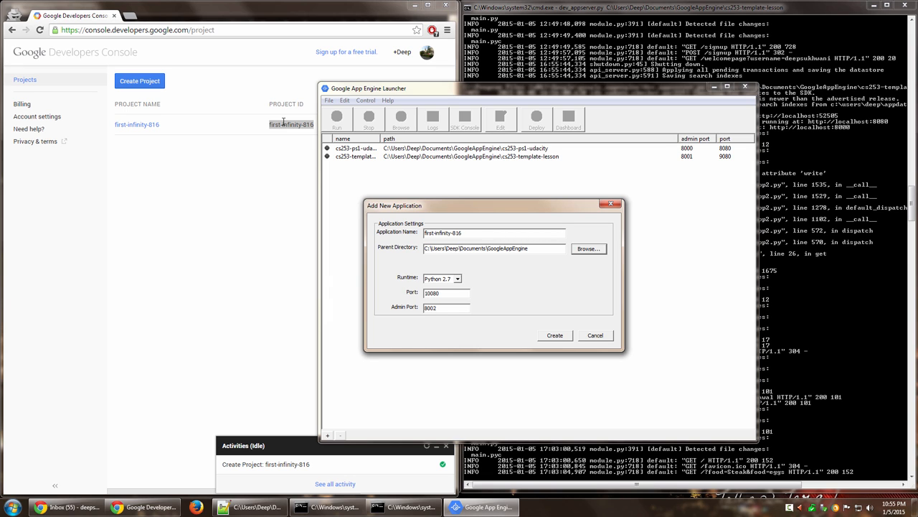
pyautogui.moveTo(566, 314)
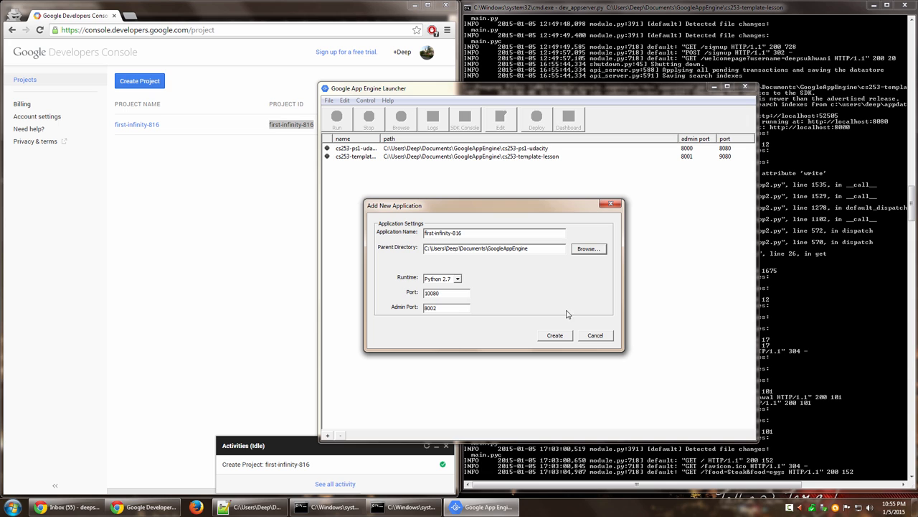
pyautogui.click(554, 335)
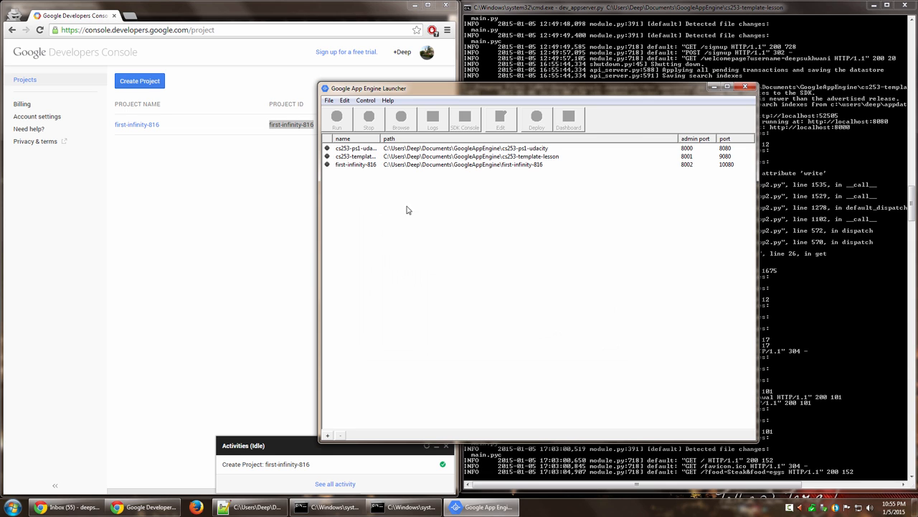
# Select first-infinity-816 in the Launcher and start its deployment to Google
pyautogui.click(355, 164)
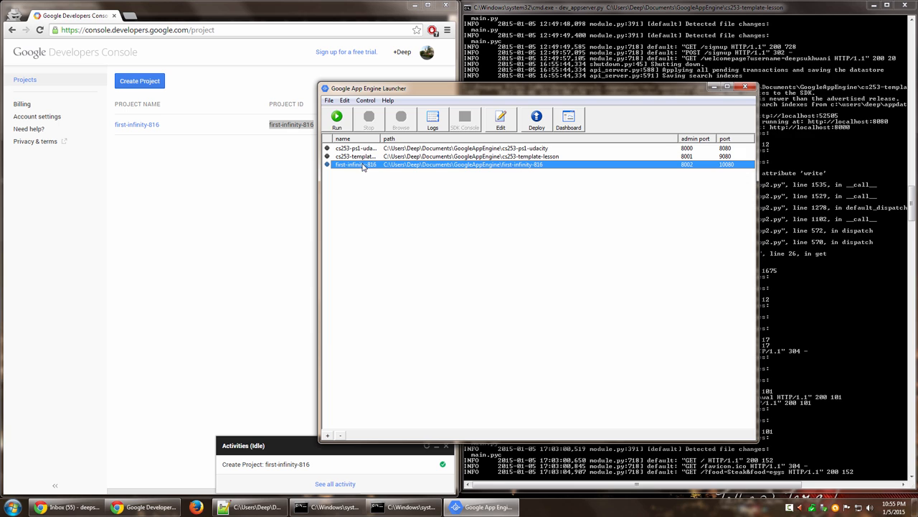
pyautogui.moveTo(513, 169)
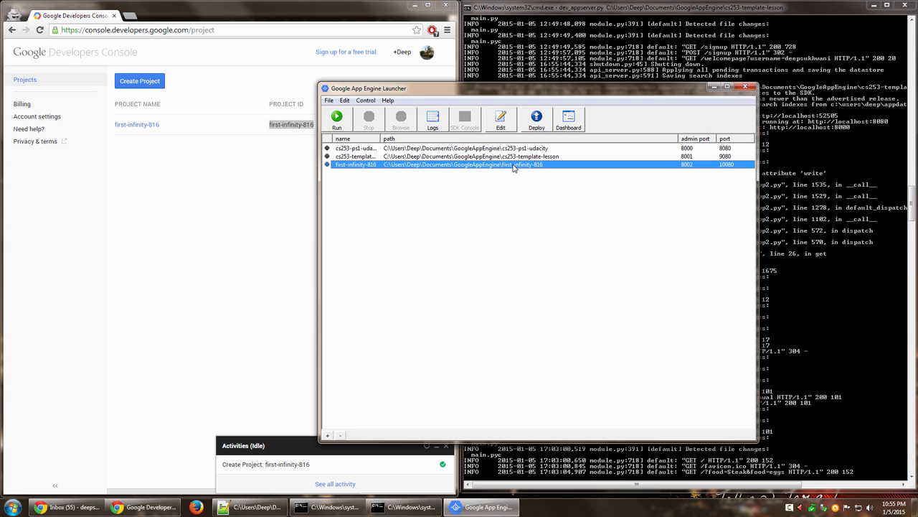
pyautogui.moveTo(431, 56)
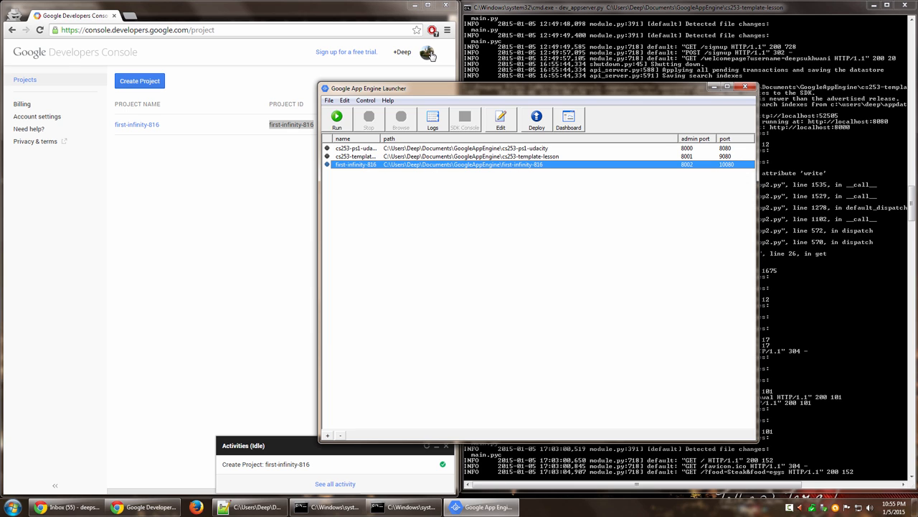
pyautogui.click(428, 52)
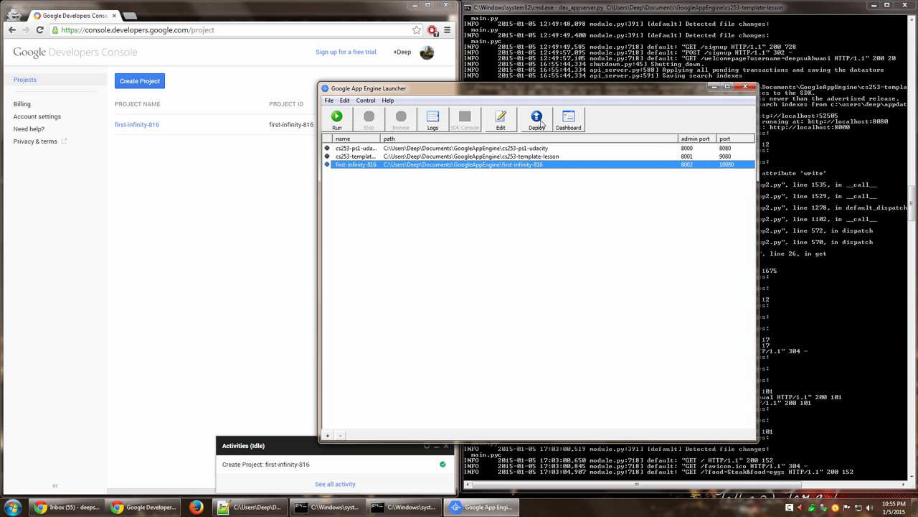
pyautogui.click(536, 118)
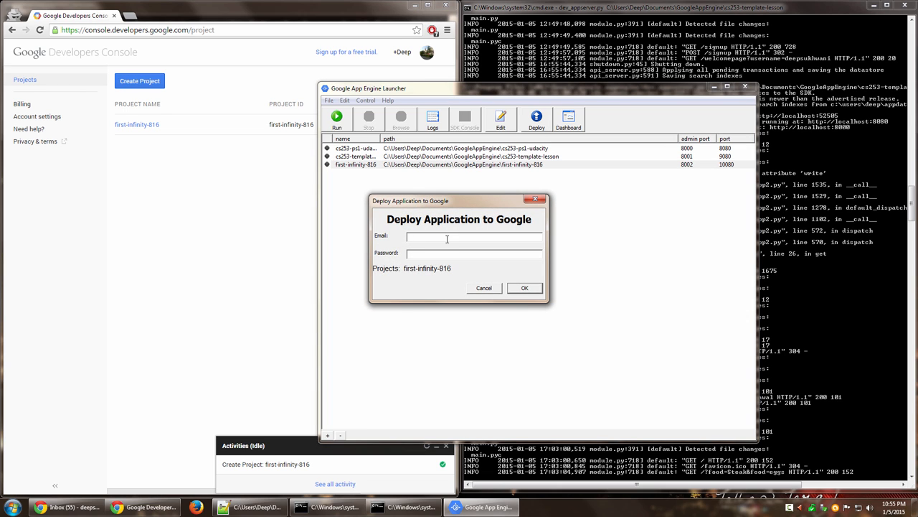
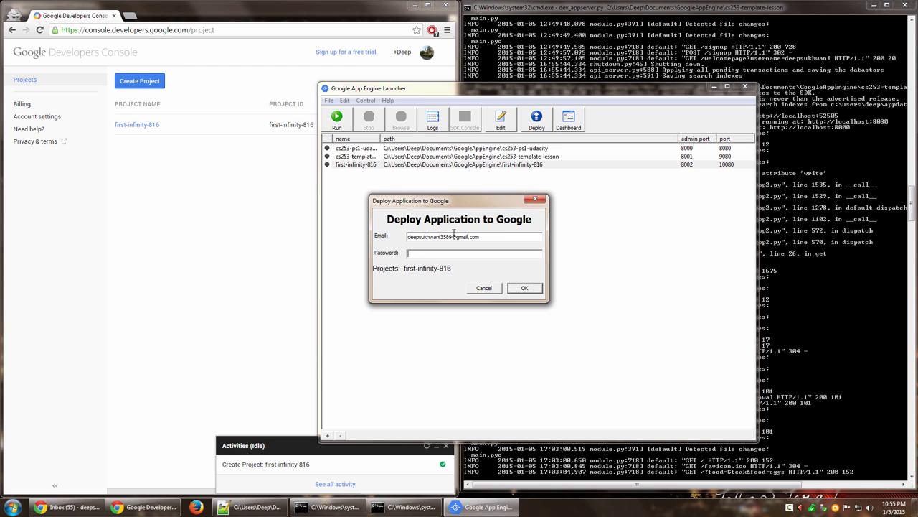
# Enter the Gmail address and password, deploy until successful, and close the deployment log
pyautogui.write('password')
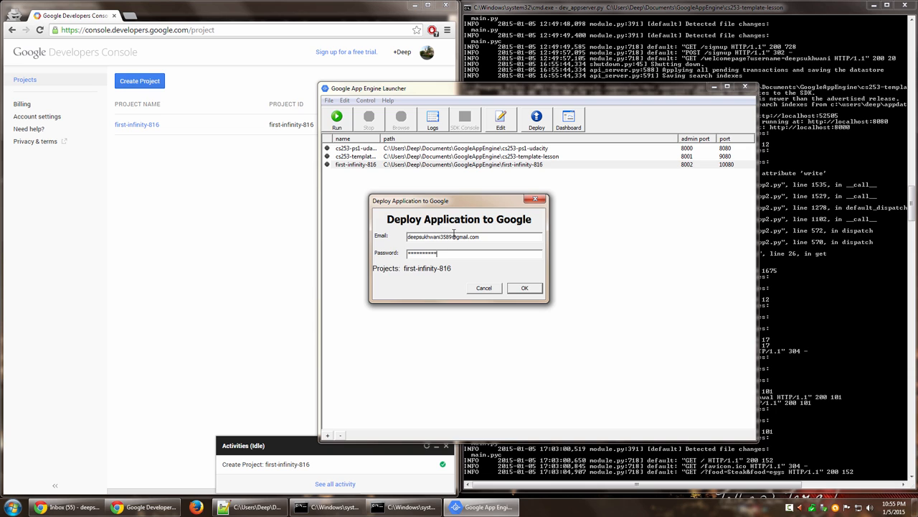
pyautogui.click(524, 288)
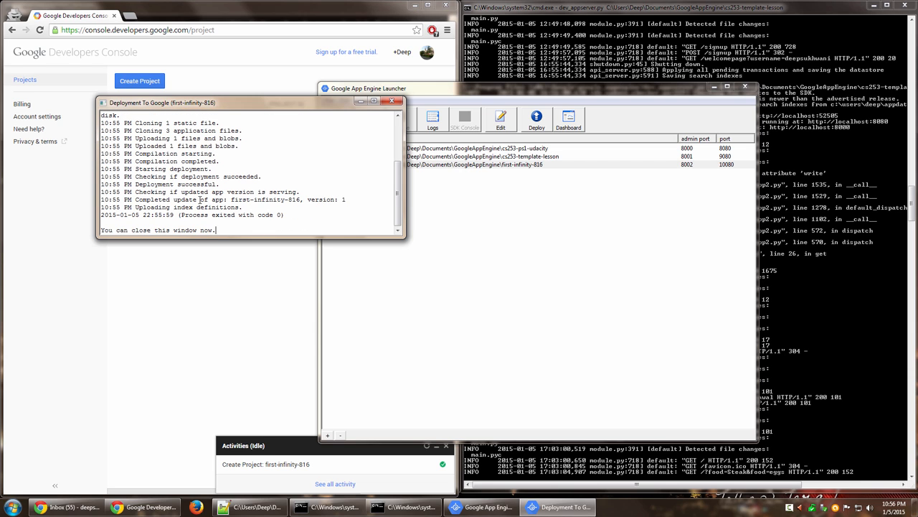
pyautogui.moveTo(213, 215)
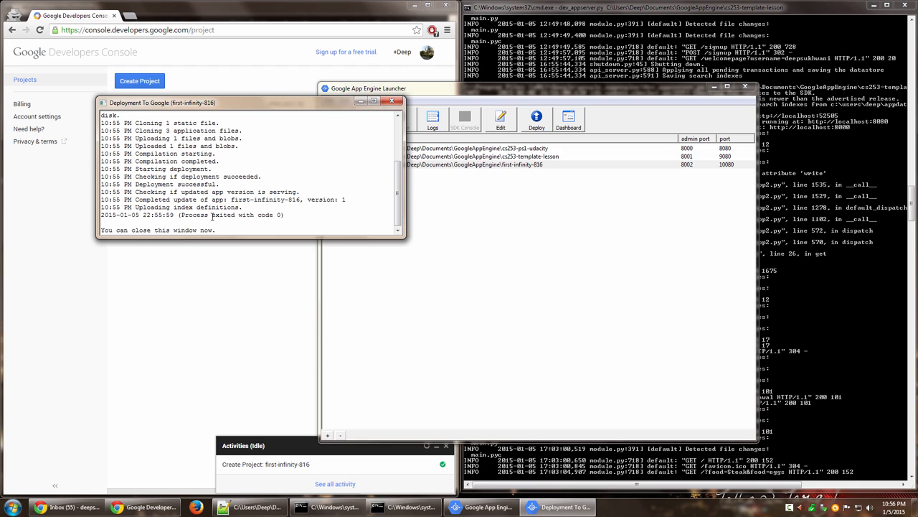
pyautogui.doubleClick(240, 215)
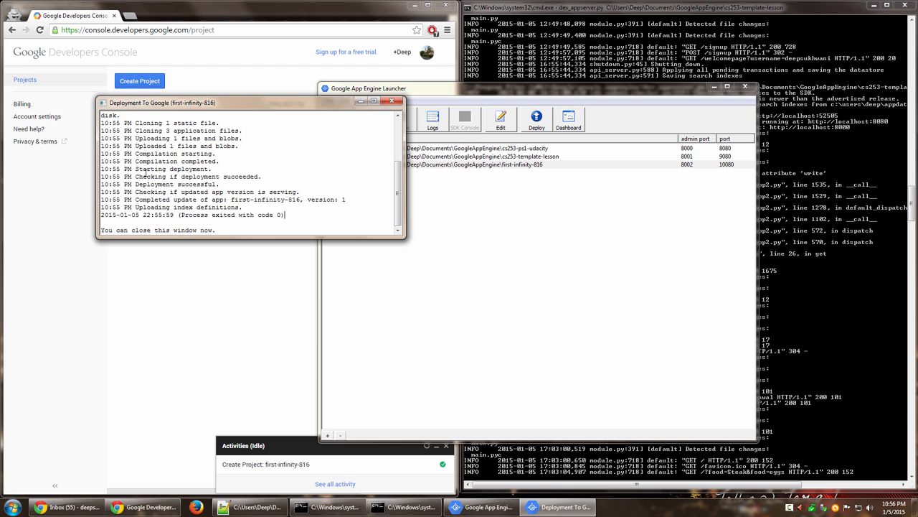
pyautogui.doubleClick(244, 200)
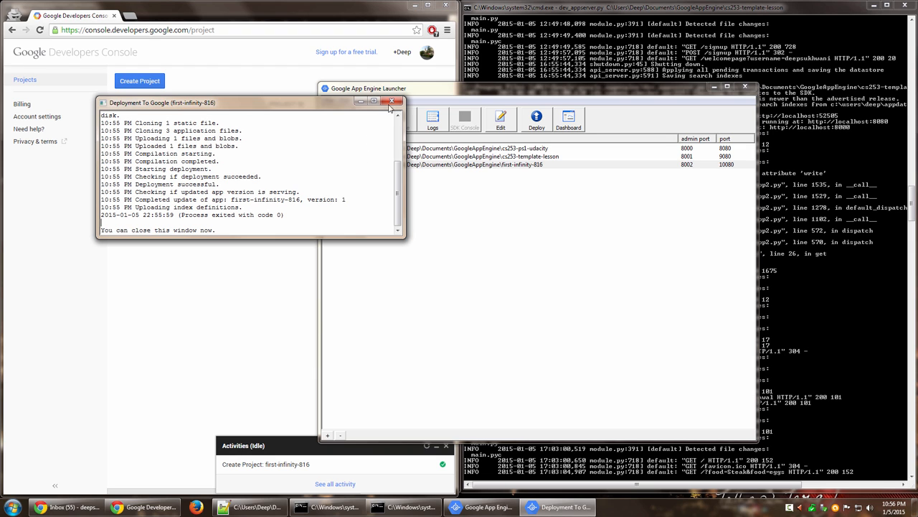
pyautogui.click(391, 101)
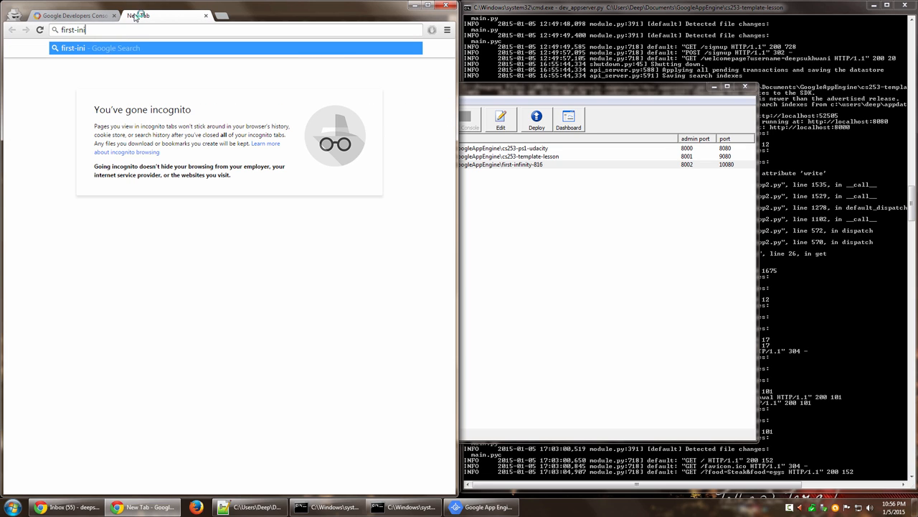
# Load first-infinity-816.appspot.com in an incognito tab to see 'Hello world!'
pyautogui.write('finity-')
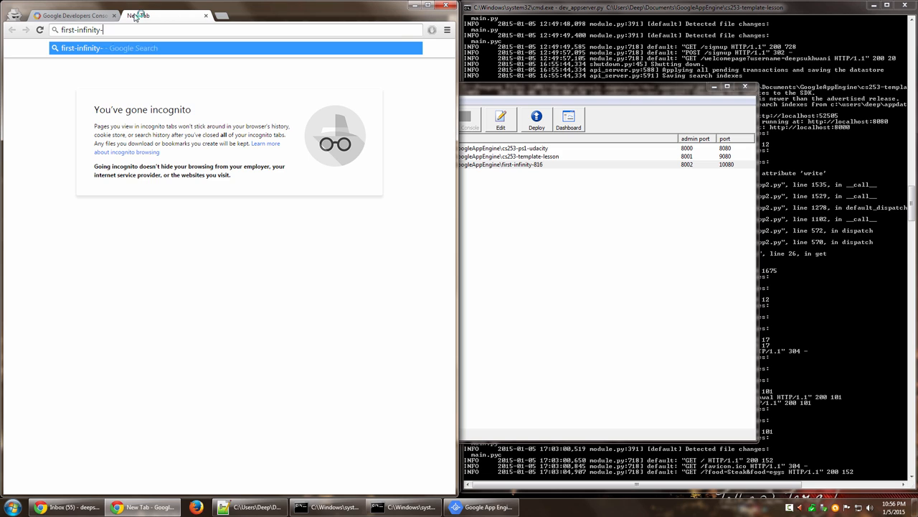
pyautogui.write('816')
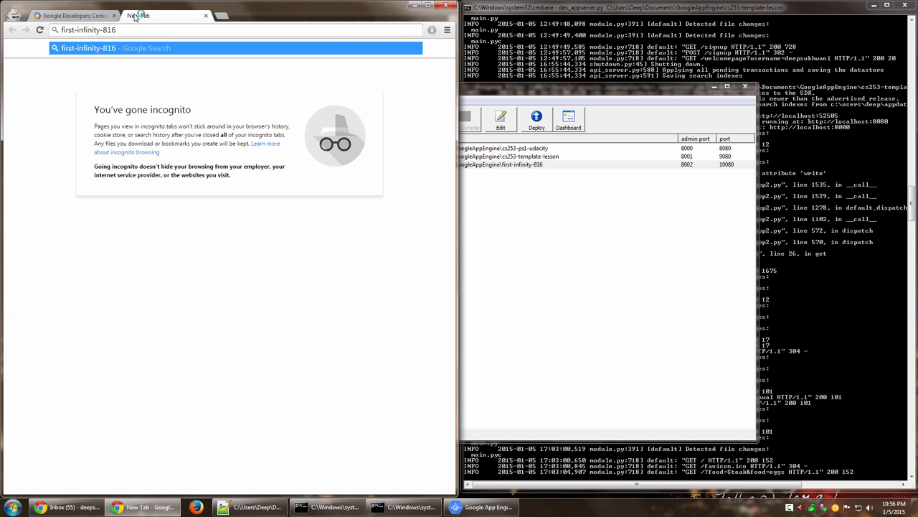
pyautogui.write('.google.com')
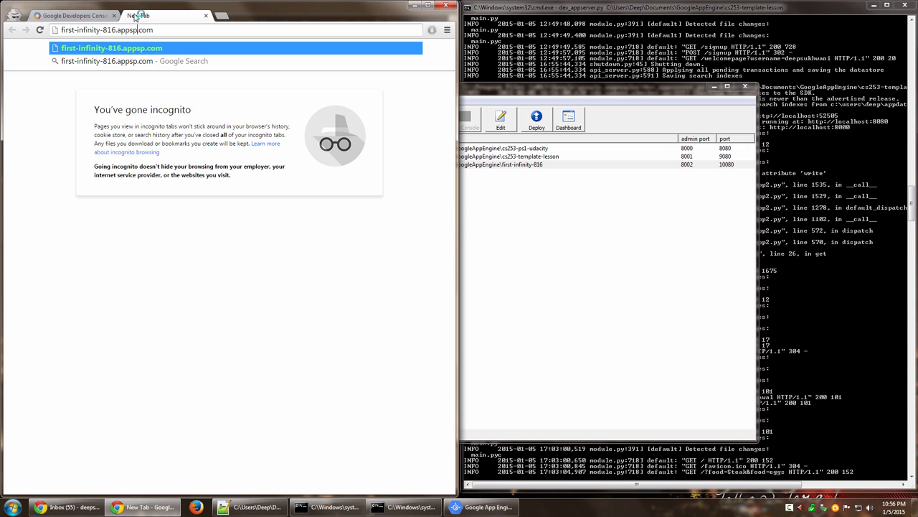
pyautogui.press('Return')
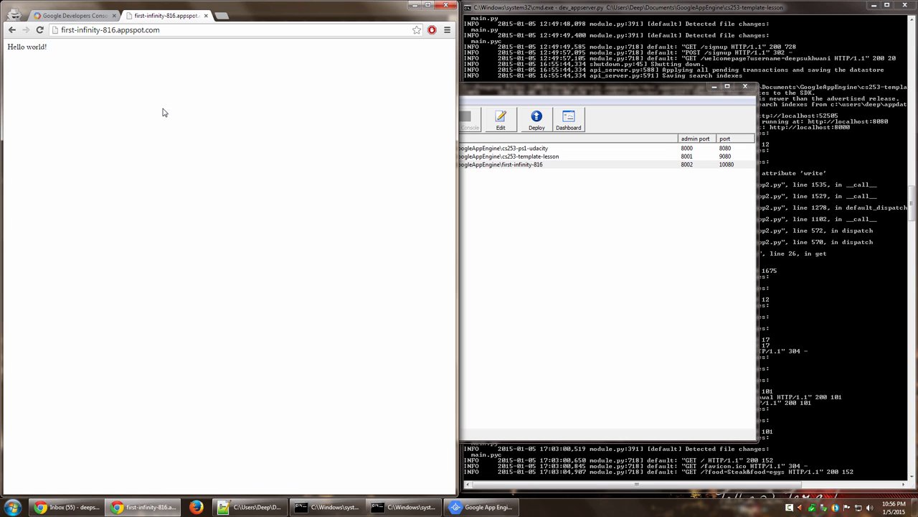
pyautogui.doubleClick(27, 47)
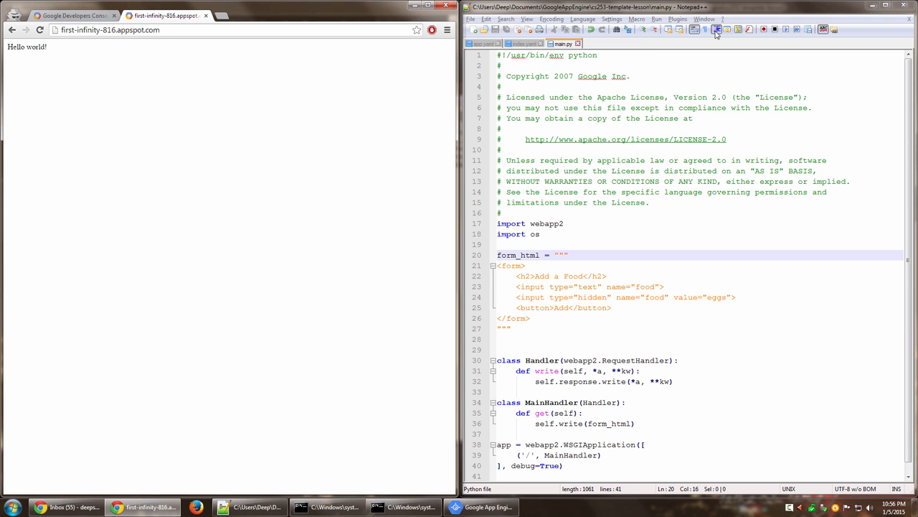
# Open first-infinity-816\main.py and replace 'Hello world!' with 'Hey Youtube... Whats up!'
pyautogui.click(472, 18)
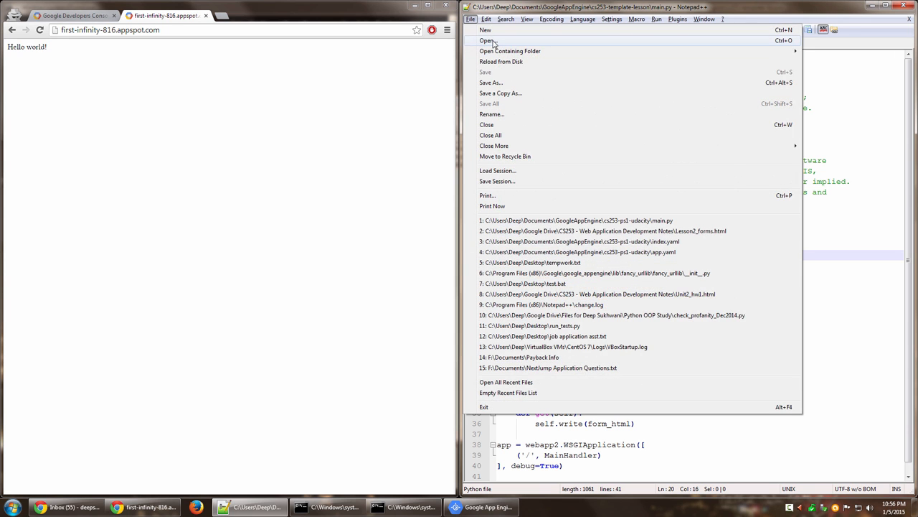
pyautogui.click(487, 41)
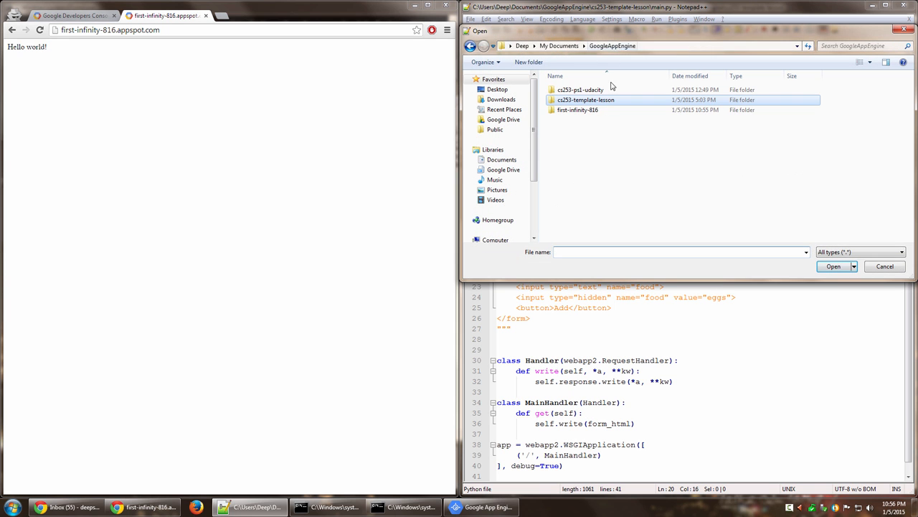
pyautogui.doubleClick(578, 110)
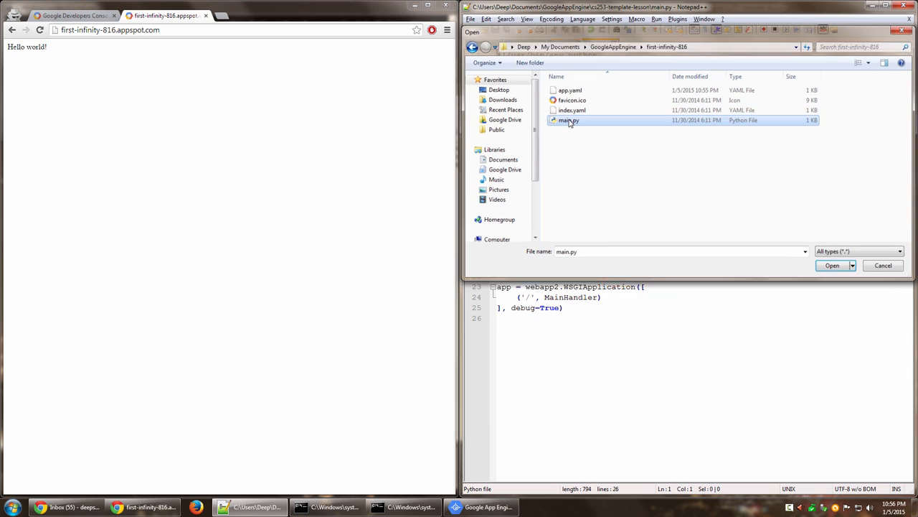
pyautogui.click(831, 265)
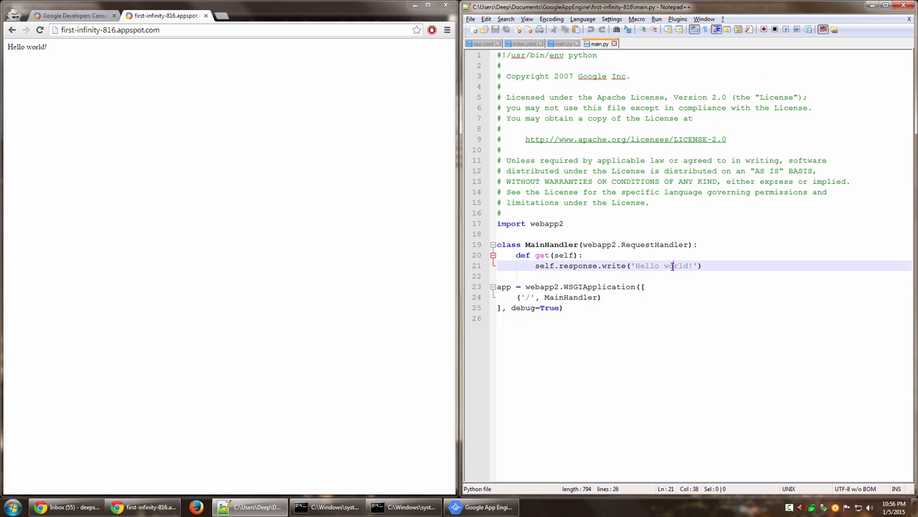
pyautogui.doubleClick(675, 265)
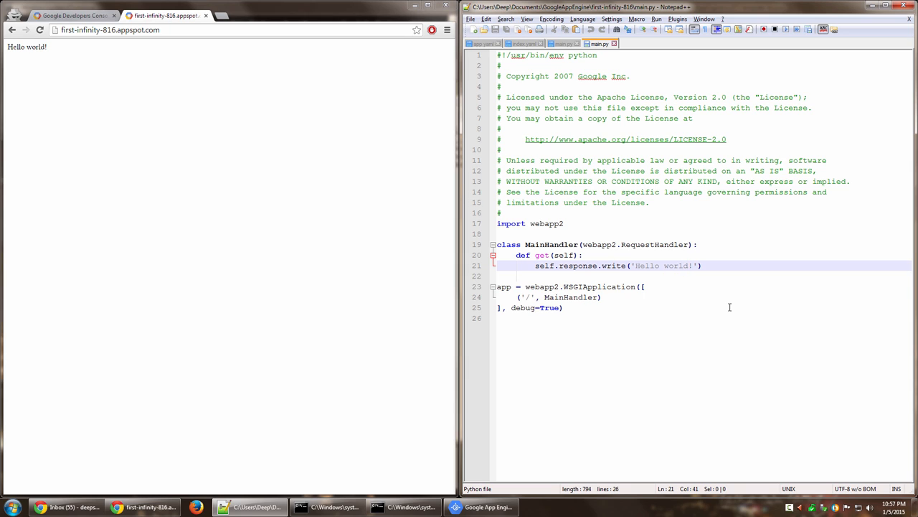
pyautogui.write('Hey Youtube...')
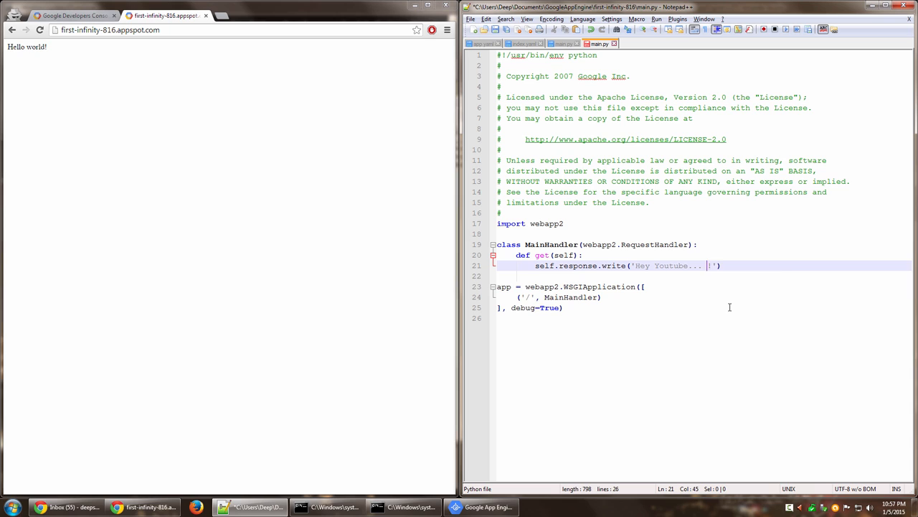
pyautogui.write('Whats up')
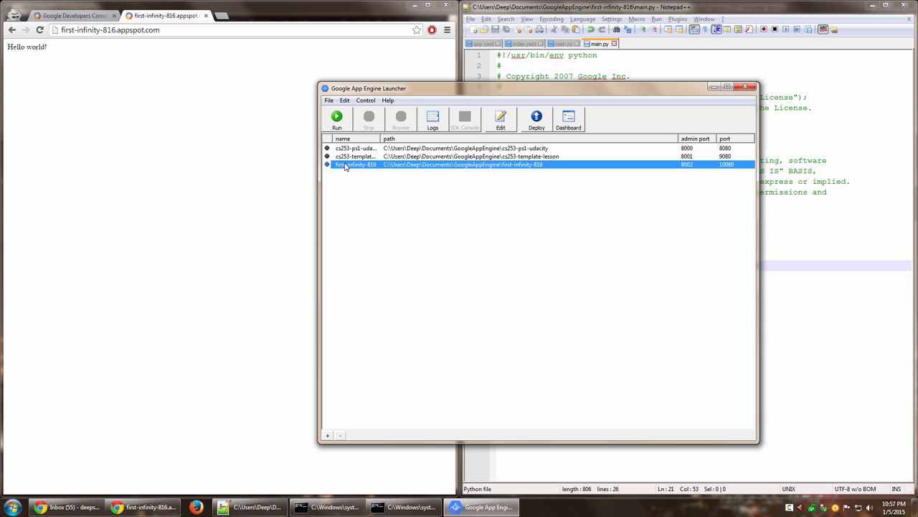
# Run first-infinity-816 locally from the Launcher, view its log, and focus Chrome's address bar
pyautogui.click(336, 119)
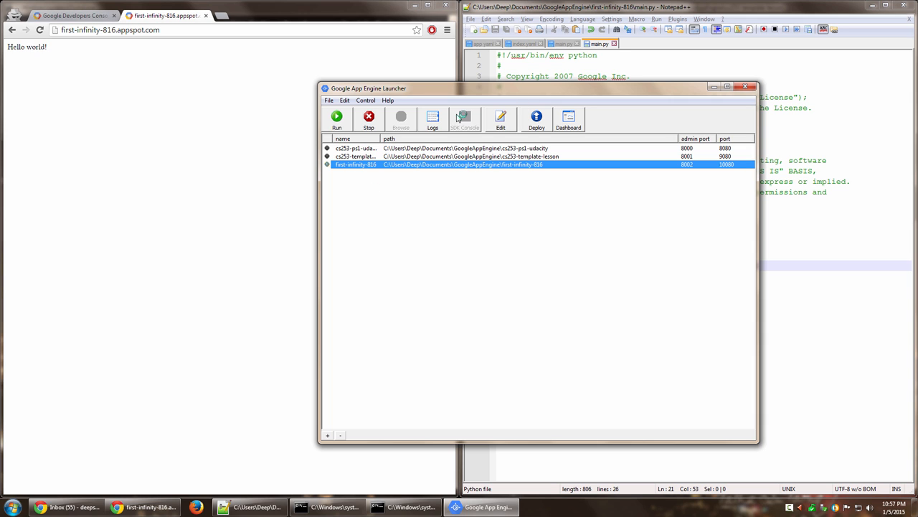
pyautogui.click(433, 118)
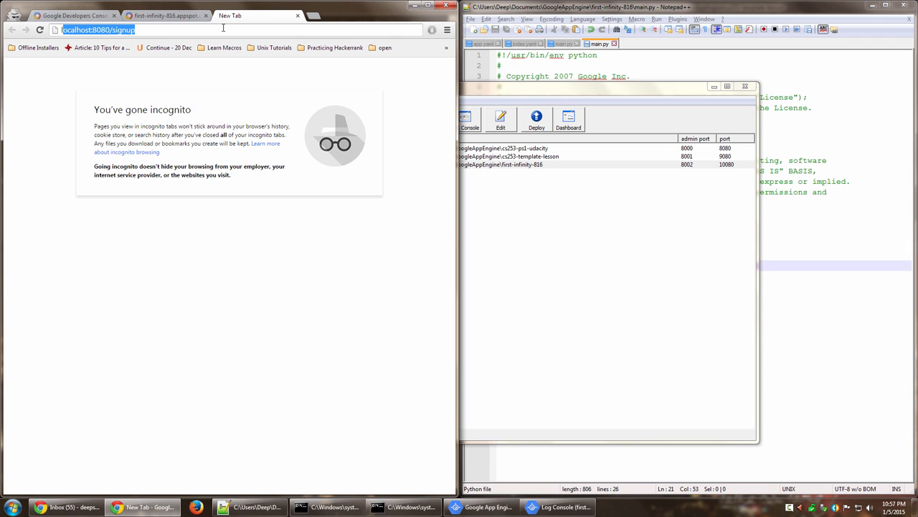
pyautogui.click(98, 29)
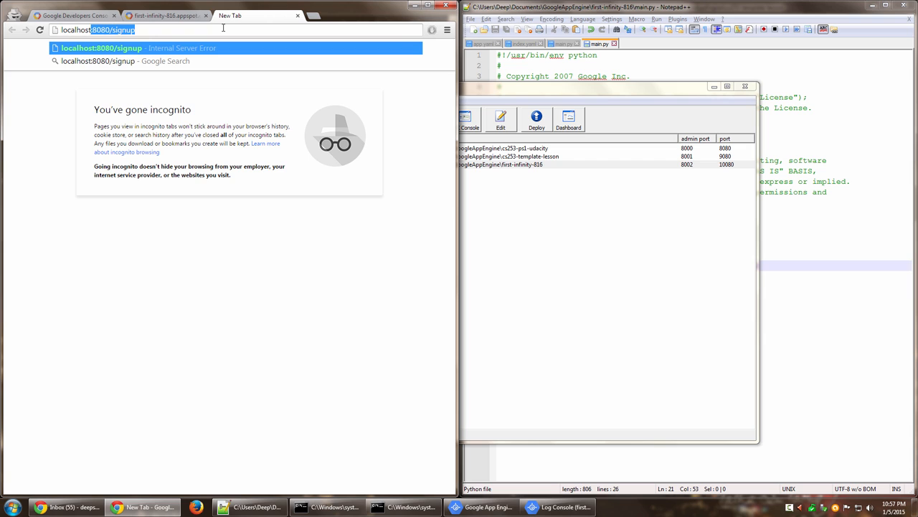
# Load localhost:10080 and change the greeting's '!' to '...' in main.py
pyautogui.write('localhost:10080')
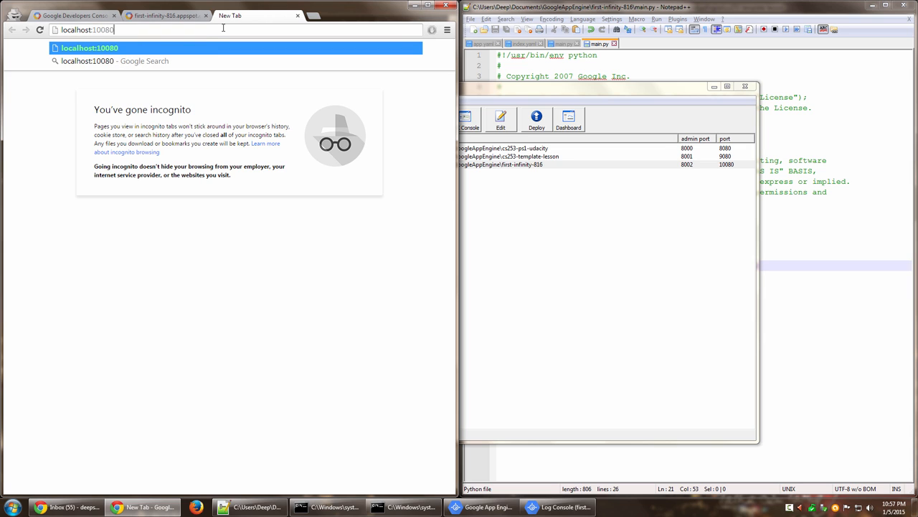
pyautogui.press('Return')
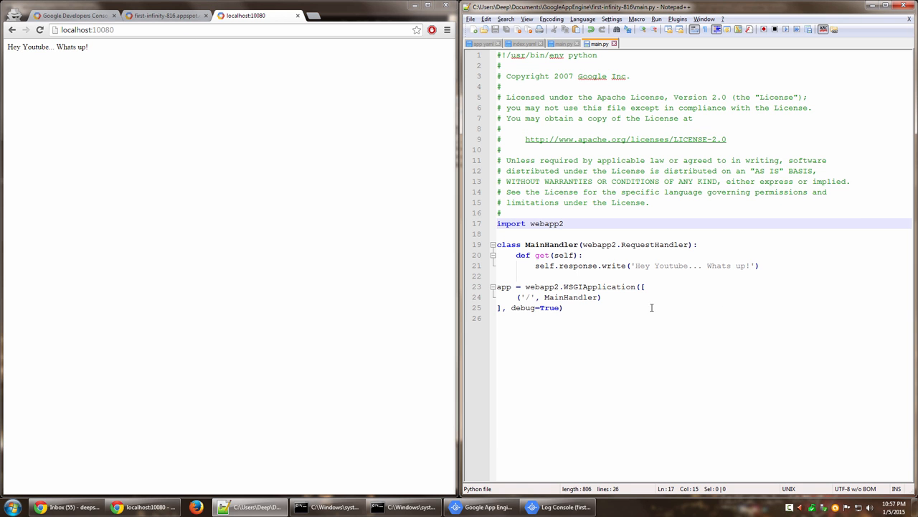
pyautogui.click(751, 266)
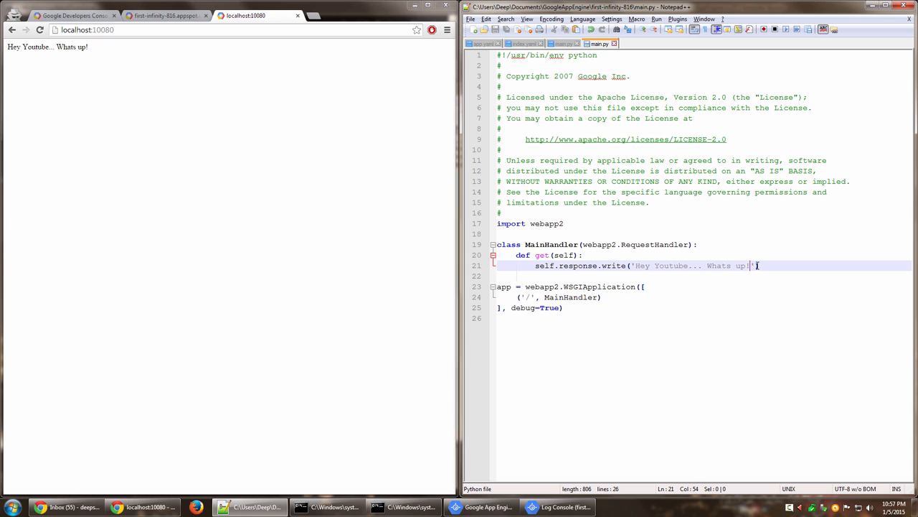
pyautogui.press('Backspace')
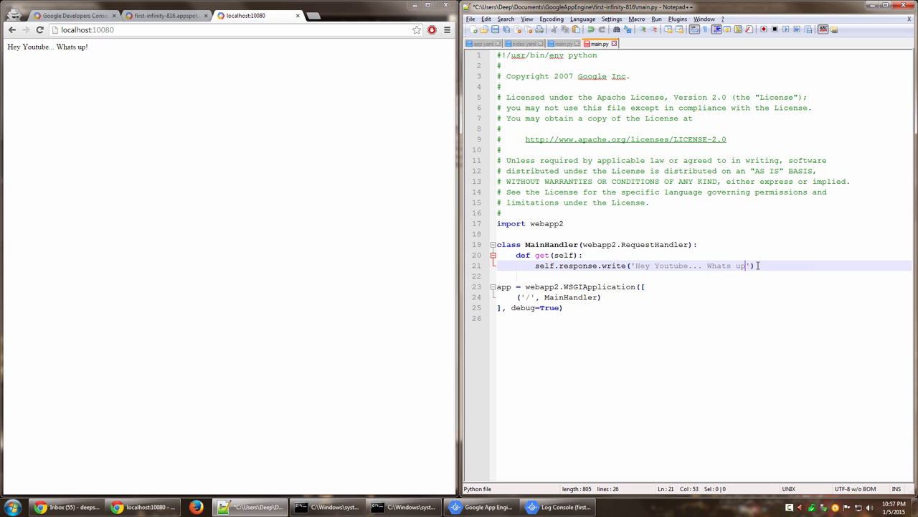
pyautogui.write('...')
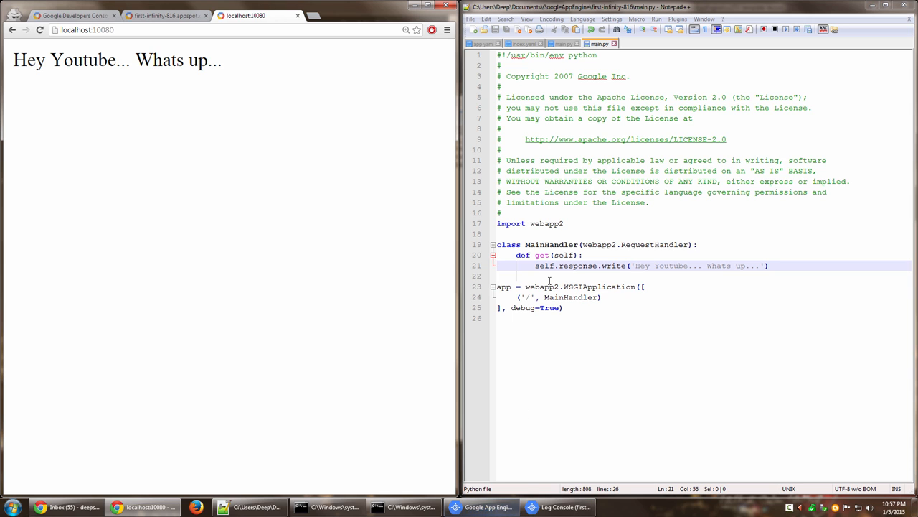
pyautogui.click(484, 507)
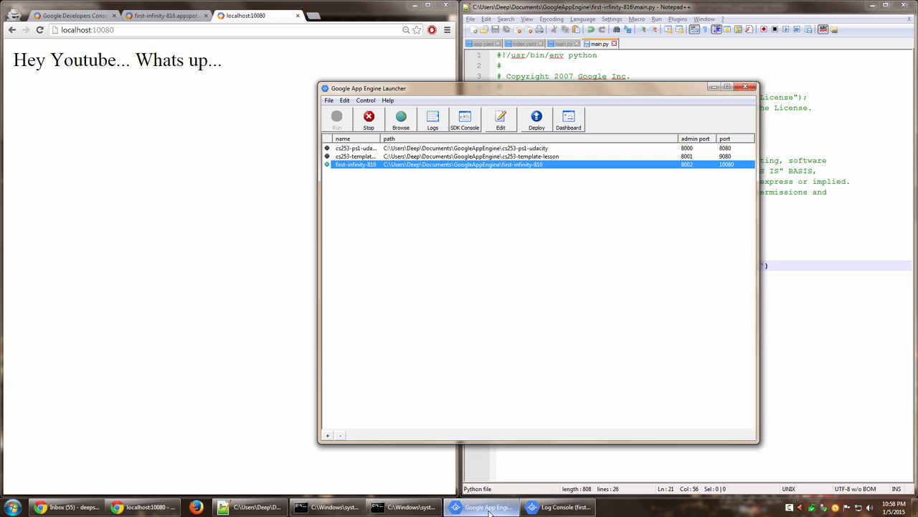
# Check the first-infinity-816 appspot.com address in Chrome, then return to the Launcher
pyautogui.click(165, 15)
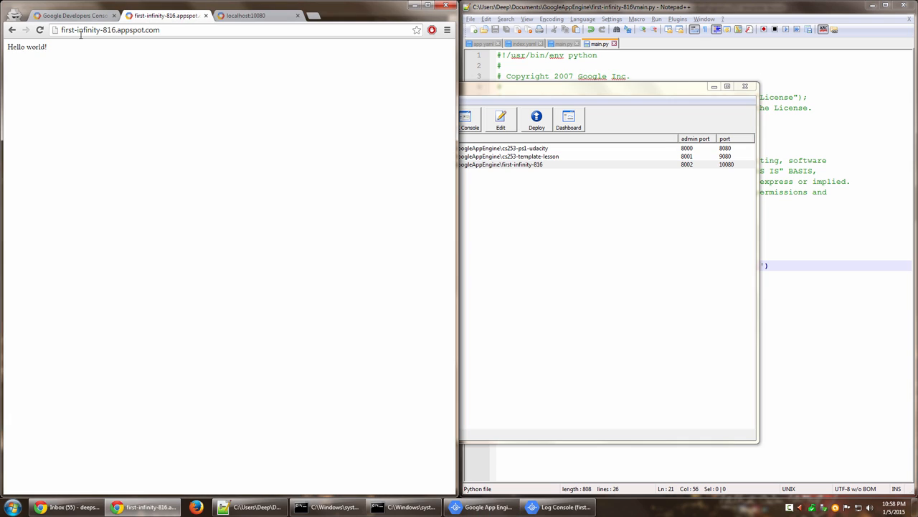
pyautogui.click(110, 30)
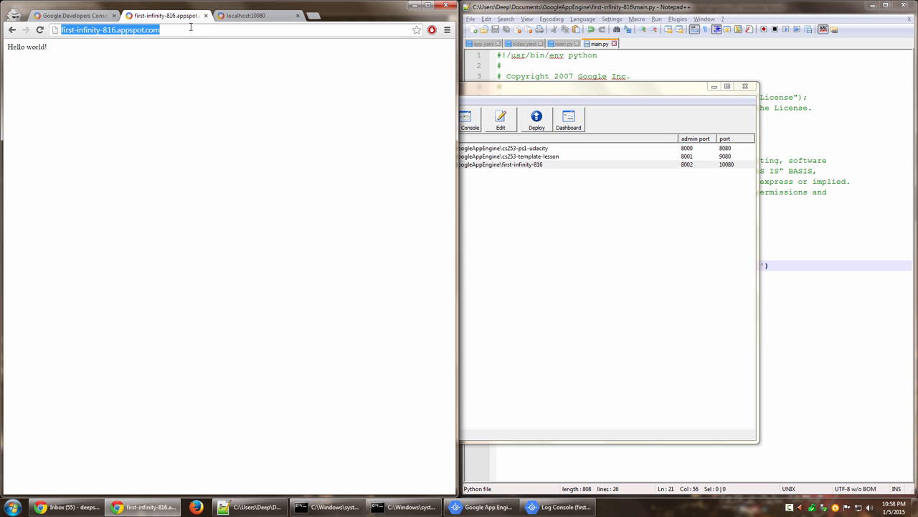
pyautogui.click(500, 165)
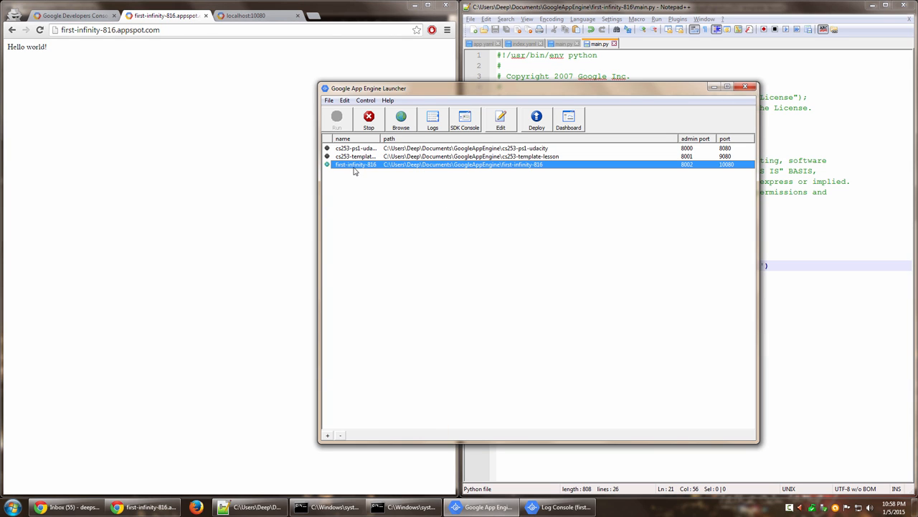
pyautogui.moveTo(518, 131)
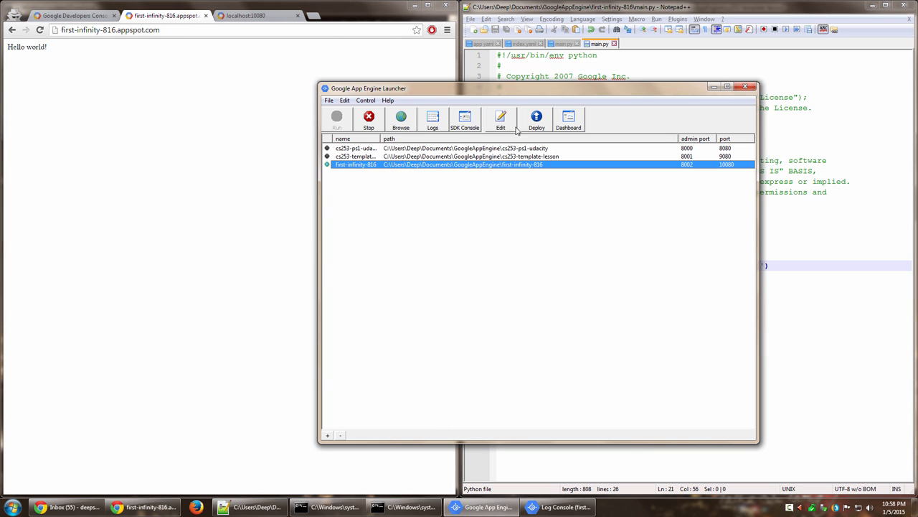
# Deploy first-infinity-816 to Google with the account password and wait for the update to complete
pyautogui.click(536, 118)
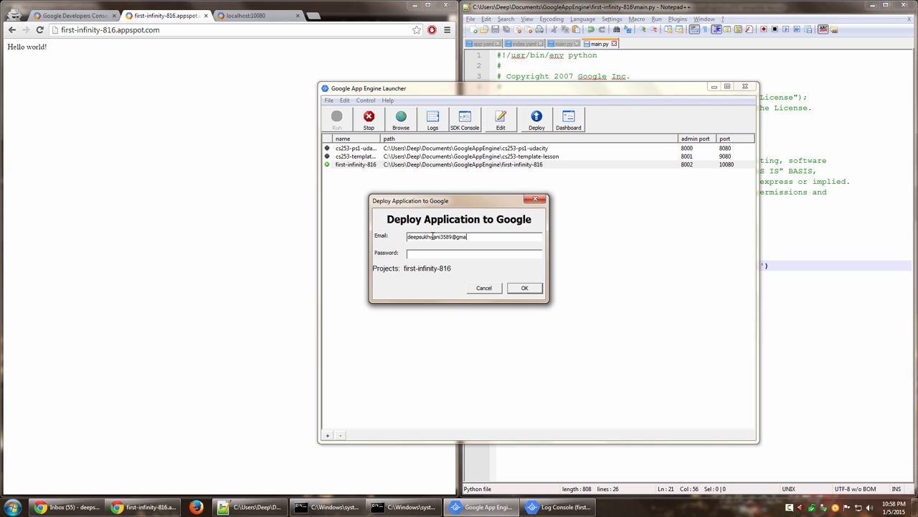
pyautogui.write('password')
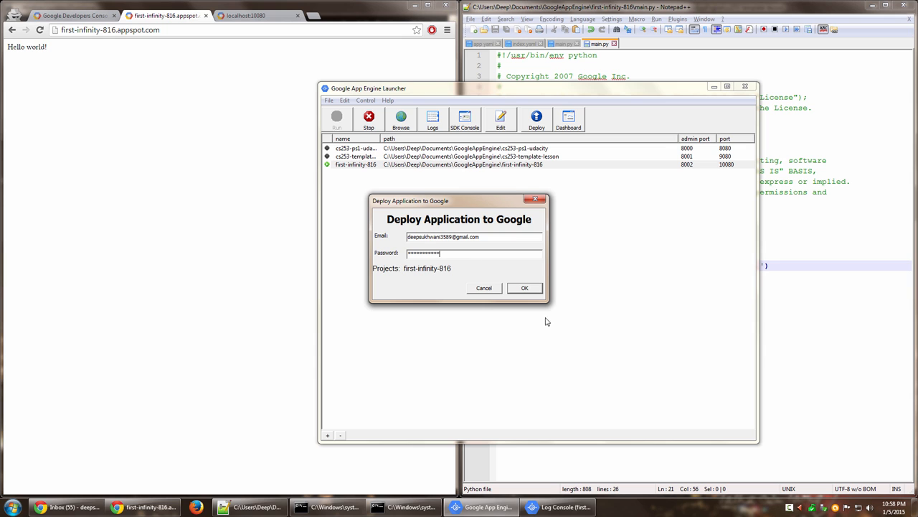
pyautogui.click(524, 288)
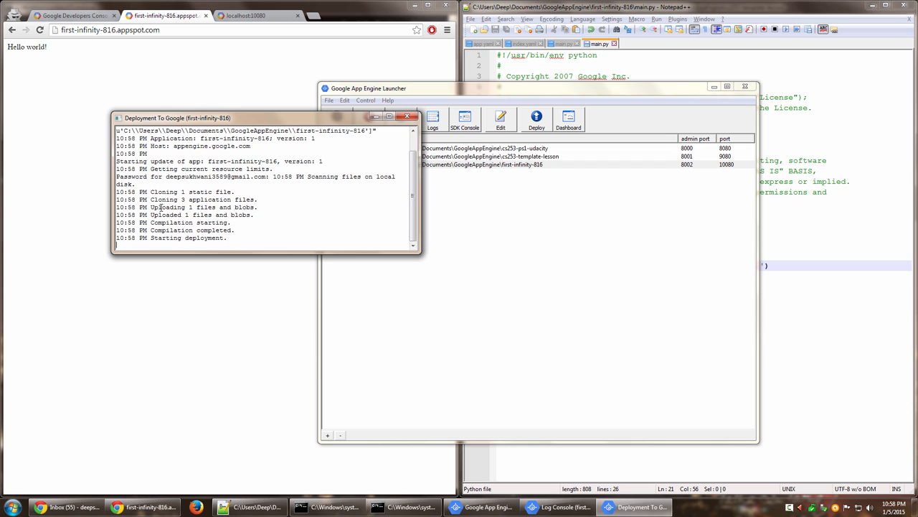
pyautogui.doubleClick(215, 215)
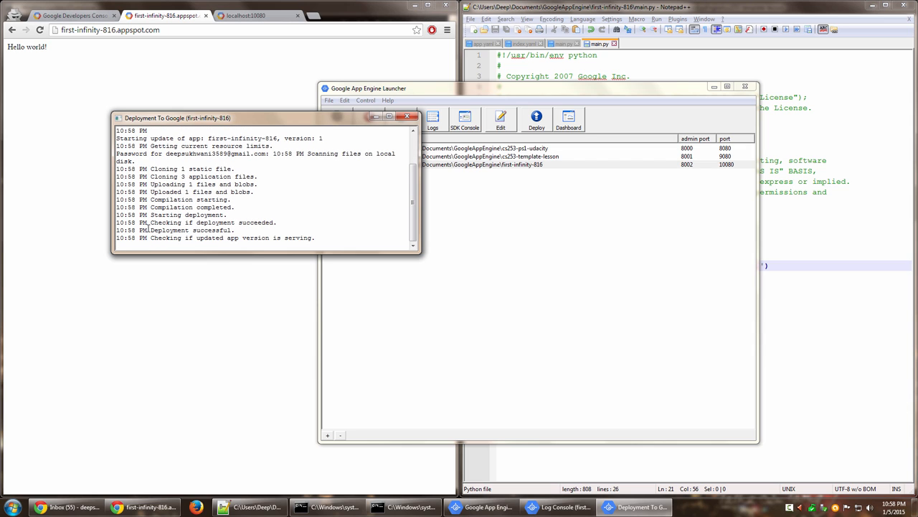
pyautogui.moveTo(378, 237)
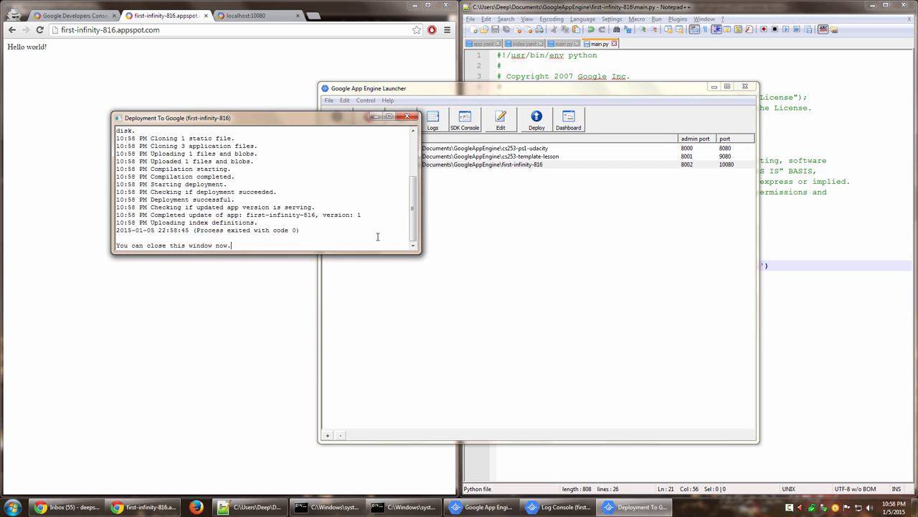
pyautogui.moveTo(407, 117)
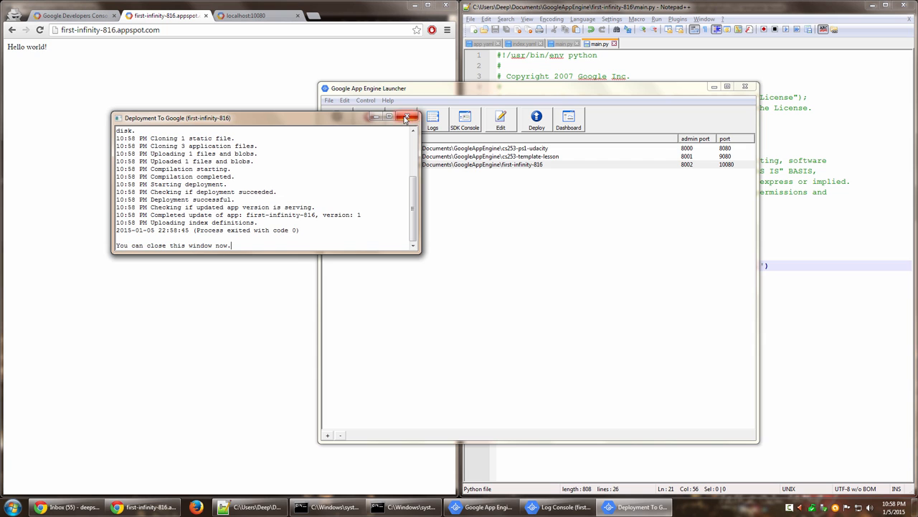
# Close the deployment log, view the live 'Hey Youtube... Whats up...' page, and return to the Launcher
pyautogui.click(407, 117)
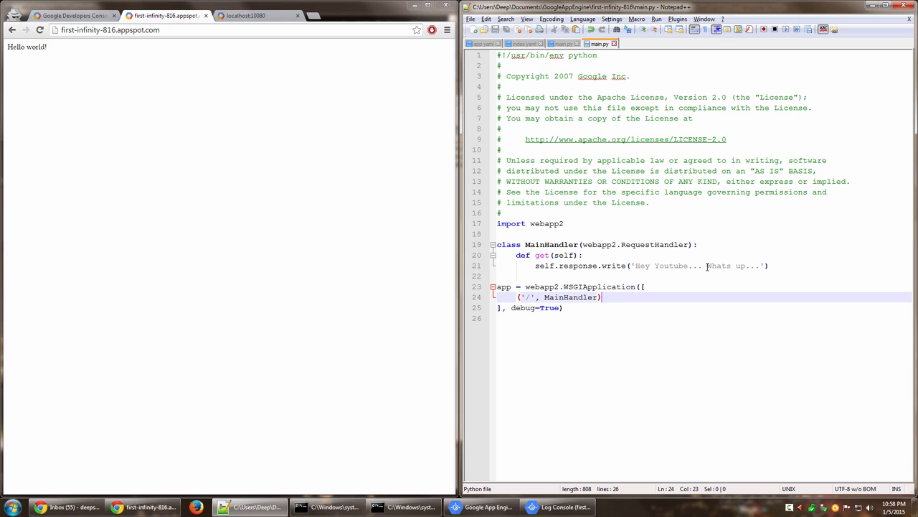
pyautogui.moveTo(237, 45)
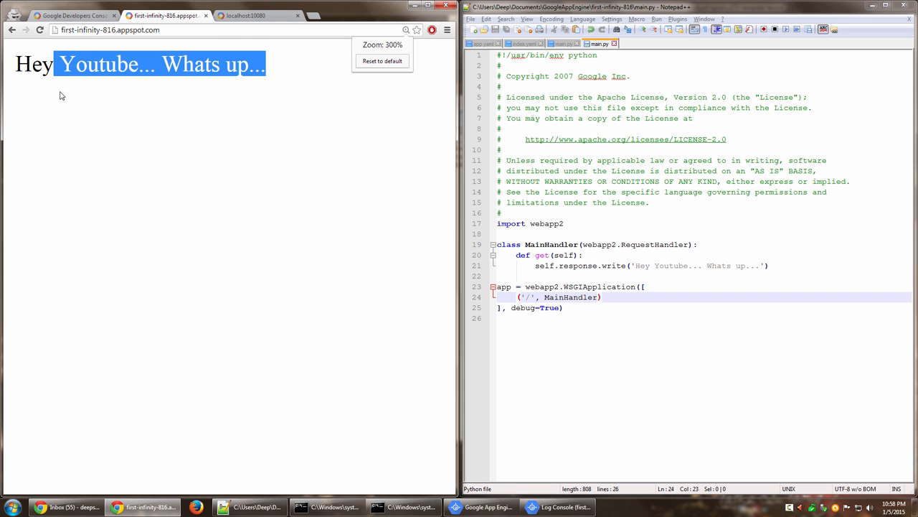
pyautogui.click(61, 96)
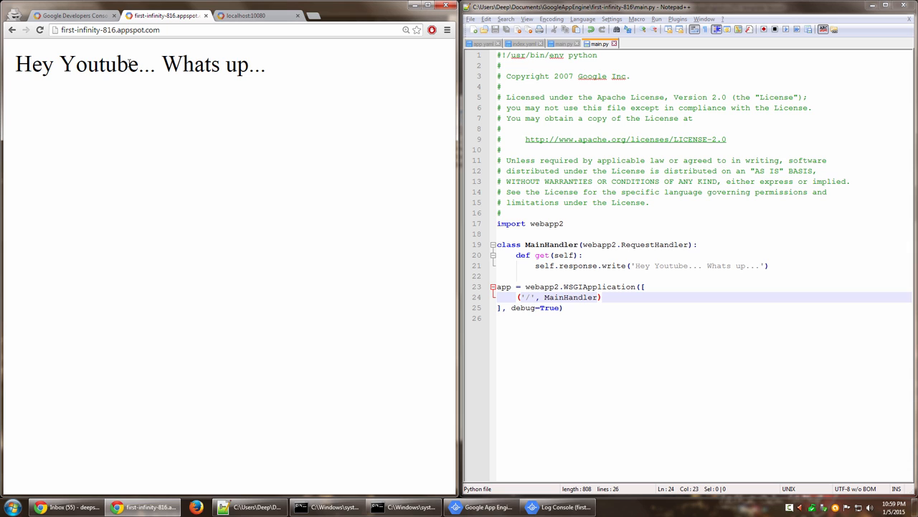
pyautogui.moveTo(261, 322)
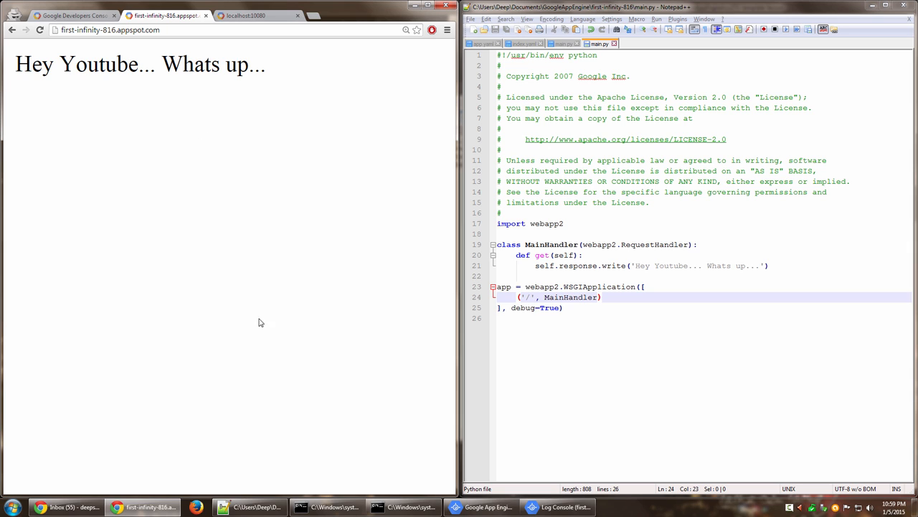
pyautogui.click(480, 507)
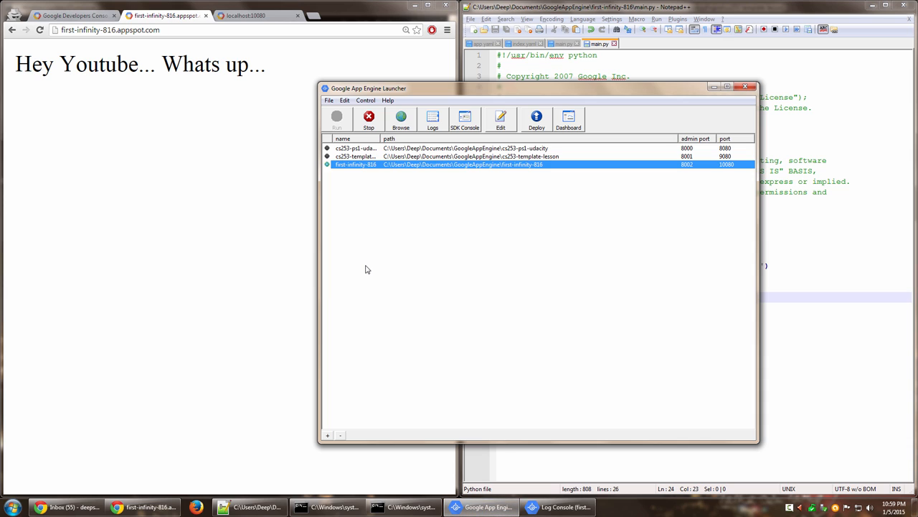